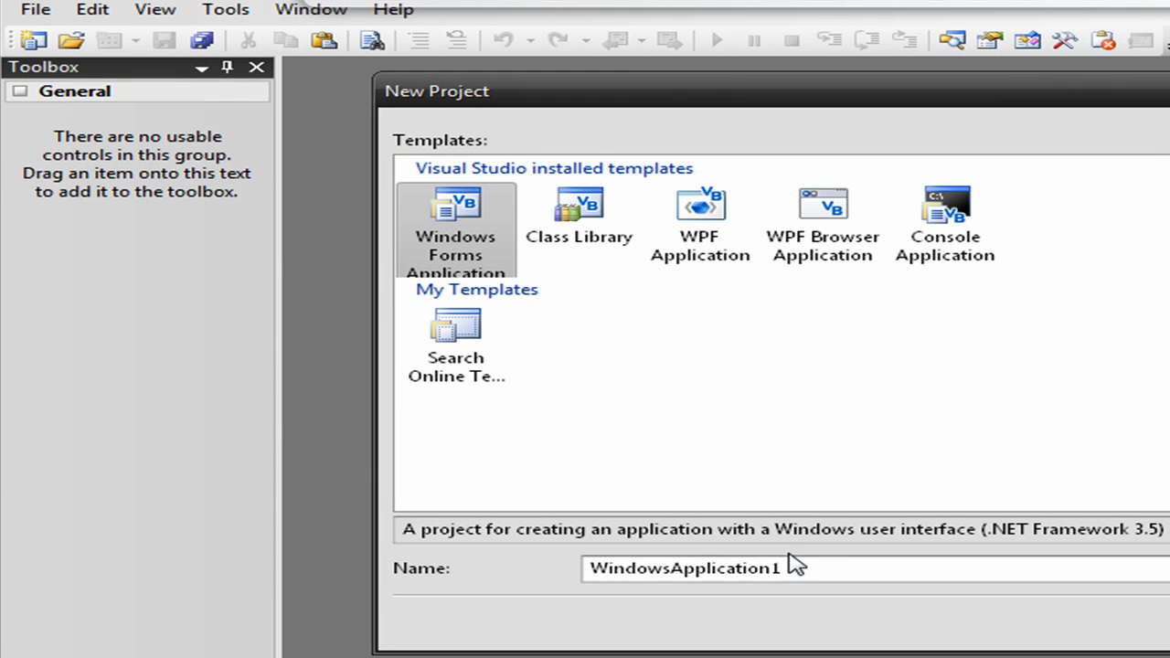
Step: Name the new Windows Forms Application project 'Progress Bar'
{"action": "type", "text": "Prog"}
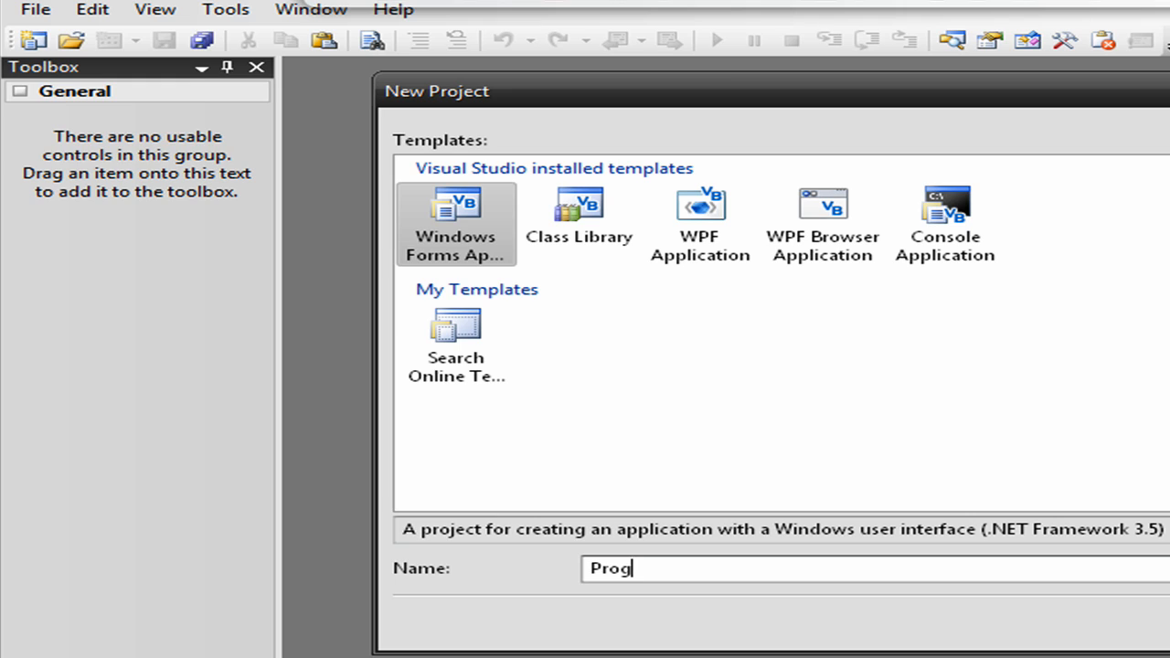
{"action": "type", "text": "ress Bar"}
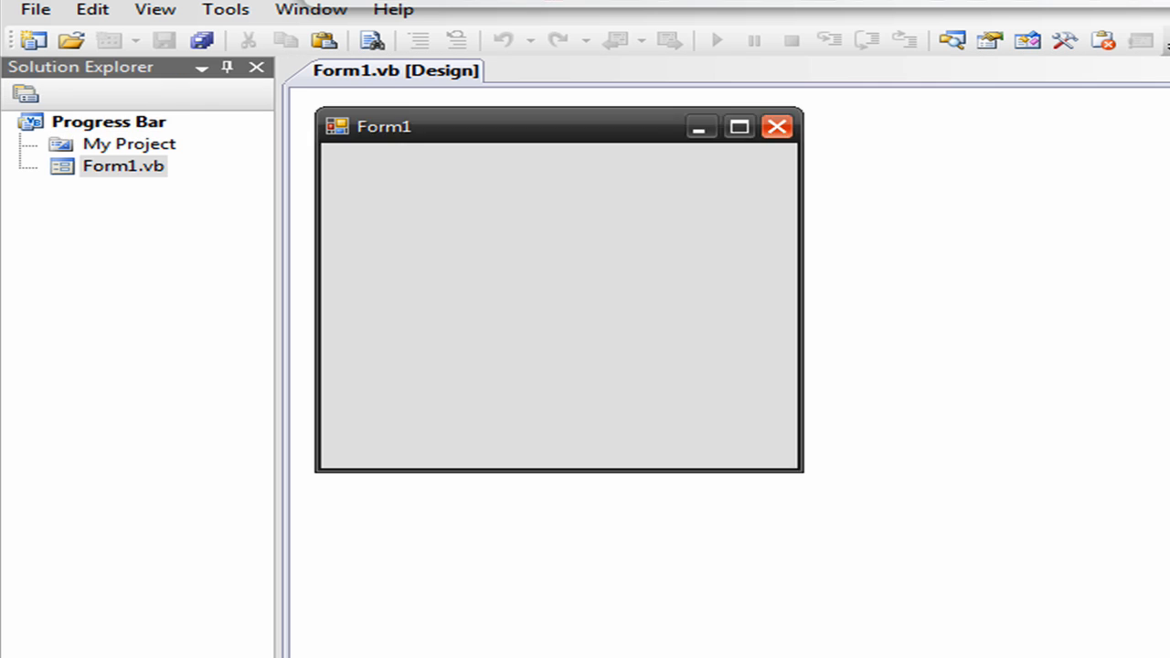
Step: Set the form's Text property to 'Progress Bar' in the Properties window
{"action": "left_click", "coordinate": [384, 126]}
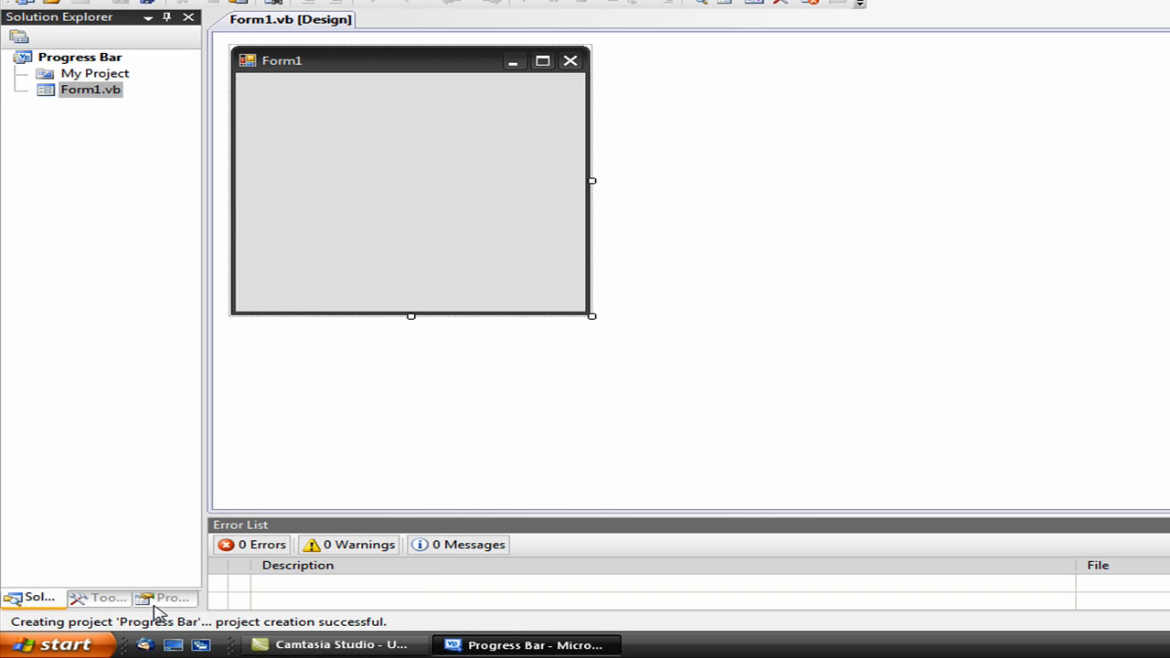
{"action": "left_click", "coordinate": [164, 597]}
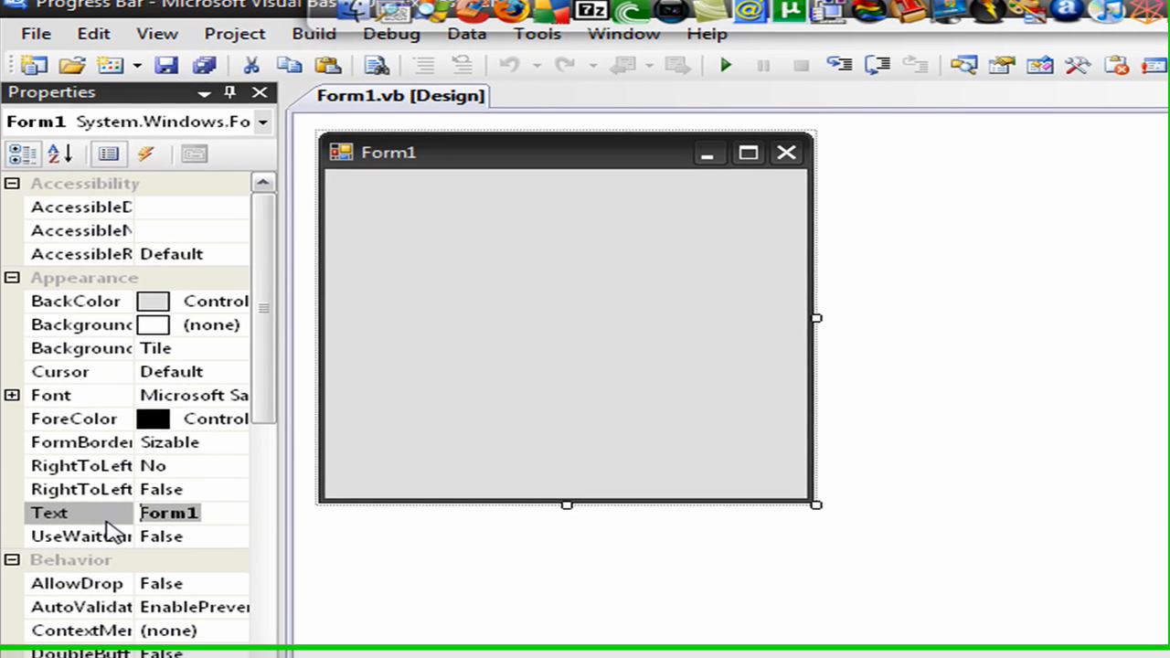
{"action": "type", "text": "Prog"}
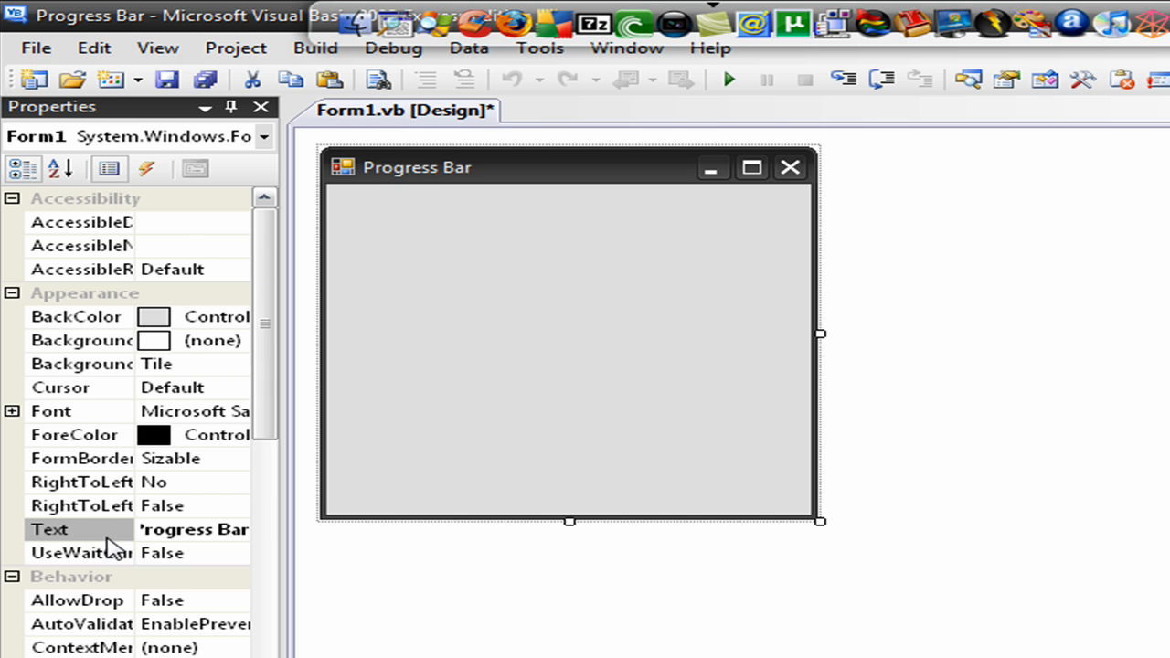
{"action": "scroll", "scroll_direction": "down", "scroll_amount": 3}
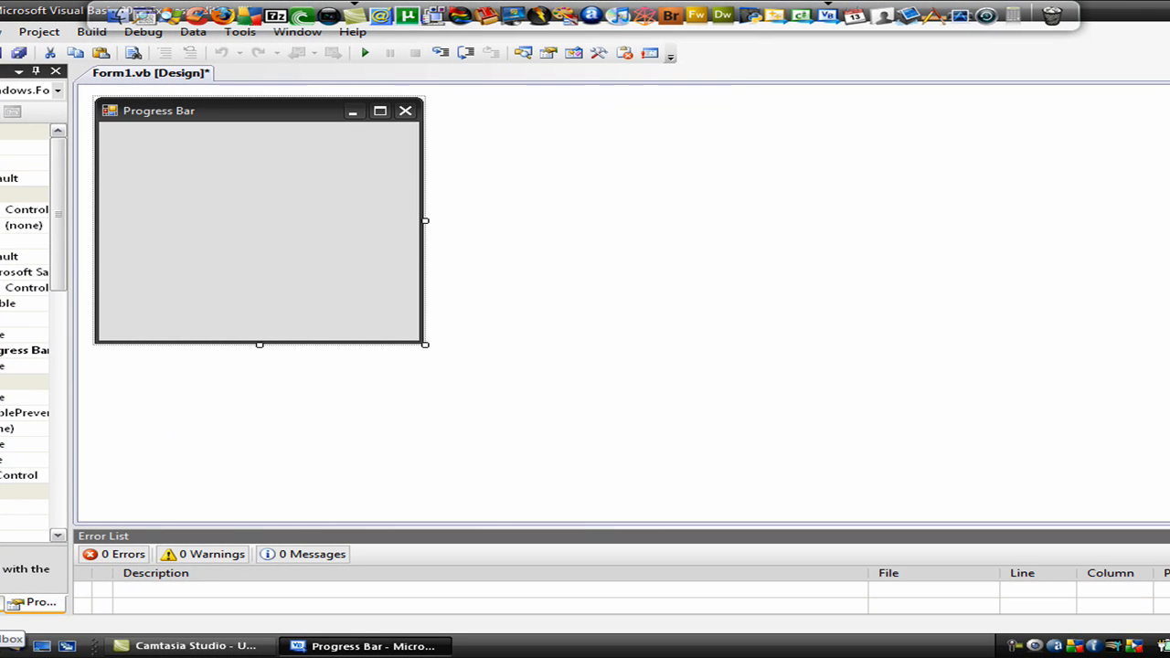
Step: Shrink the form to a short strip and line up Button1 and Button2 along its bottom
{"action": "scroll", "scroll_direction": "down", "scroll_amount": 3}
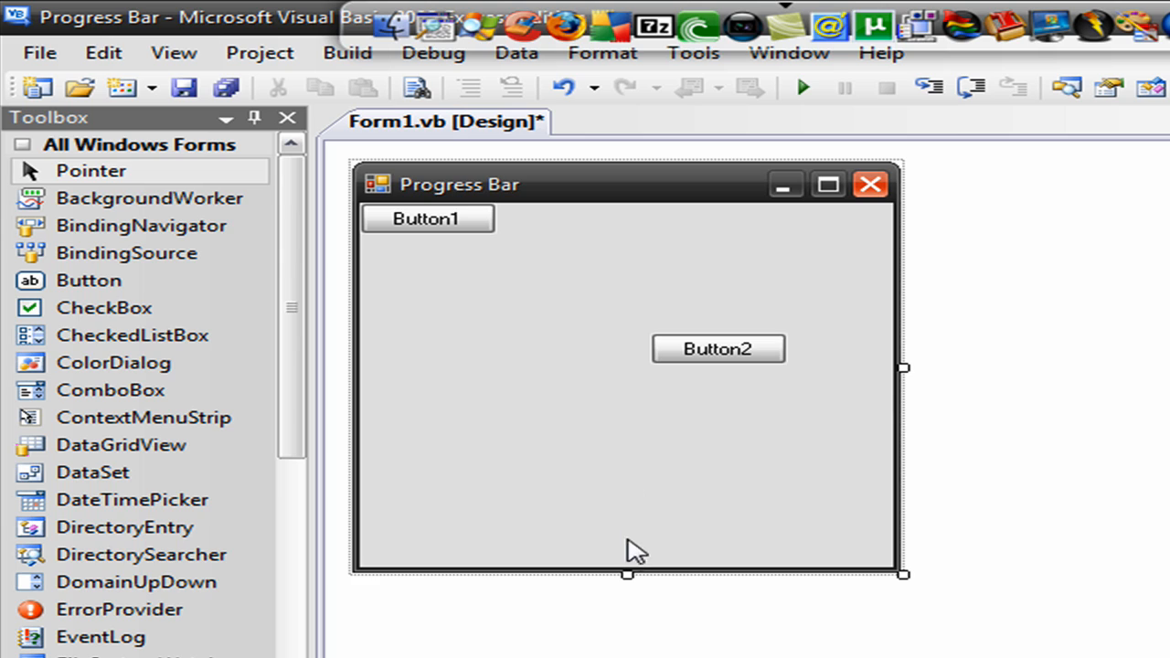
{"action": "left_click_drag", "start_coordinate": [628, 574], "coordinate": [628, 369]}
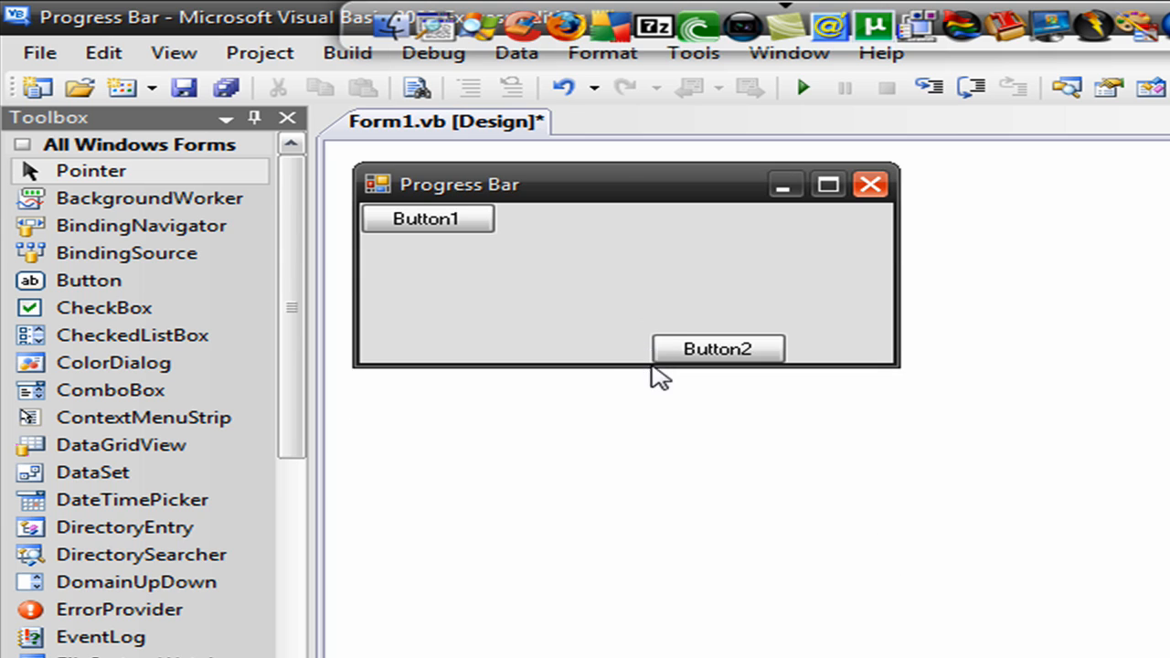
{"action": "left_click_drag", "start_coordinate": [717, 349], "coordinate": [718, 307]}
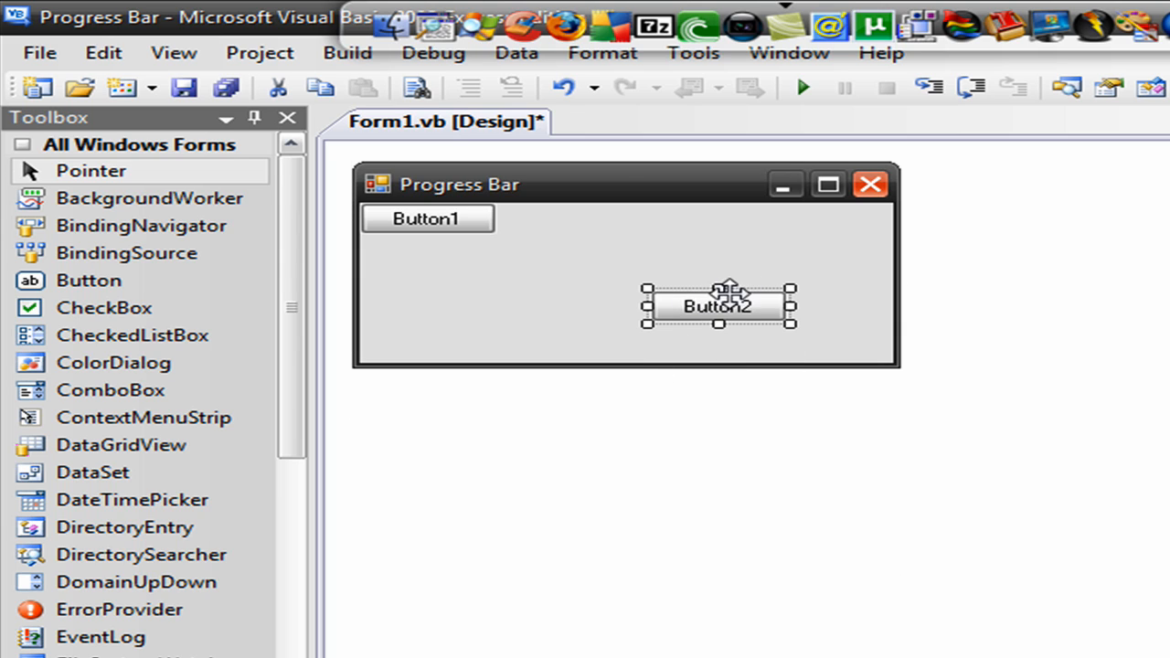
{"action": "left_click_drag", "start_coordinate": [624, 370], "coordinate": [624, 329]}
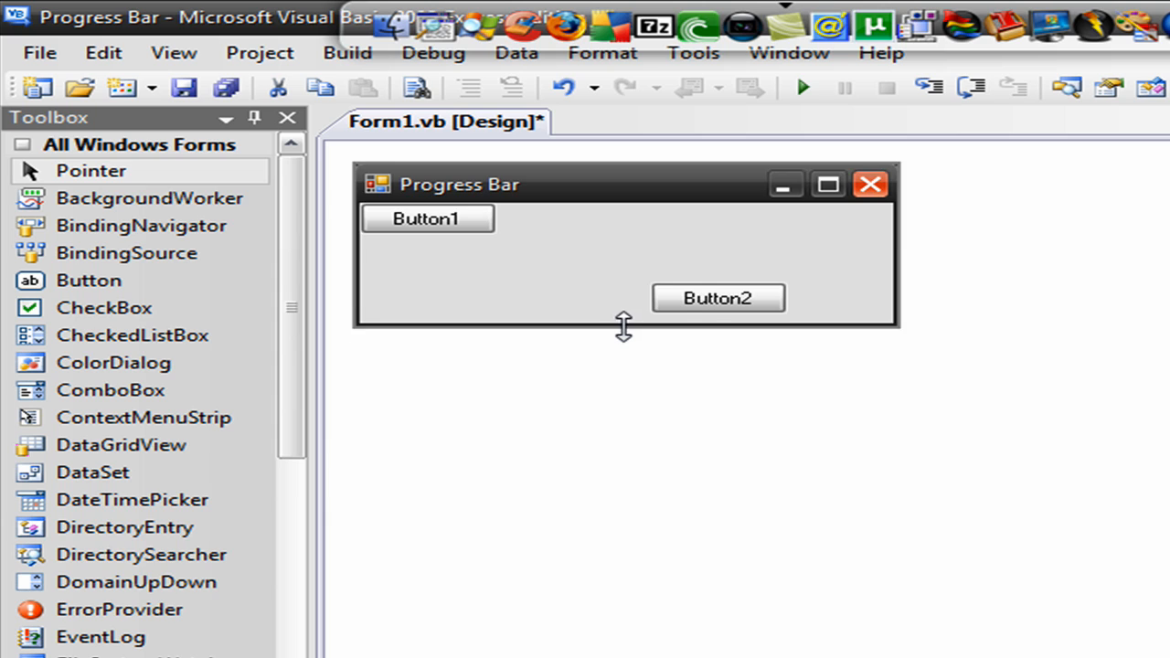
{"action": "left_click_drag", "start_coordinate": [718, 298], "coordinate": [773, 304]}
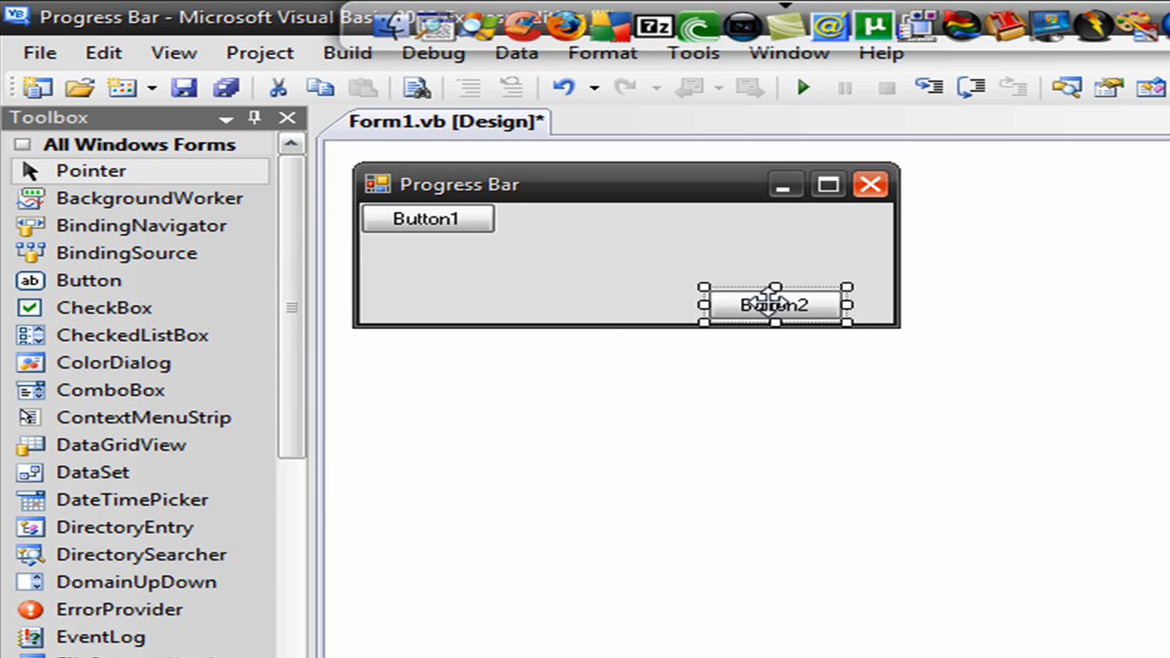
{"action": "left_click_drag", "start_coordinate": [427, 217], "coordinate": [448, 304]}
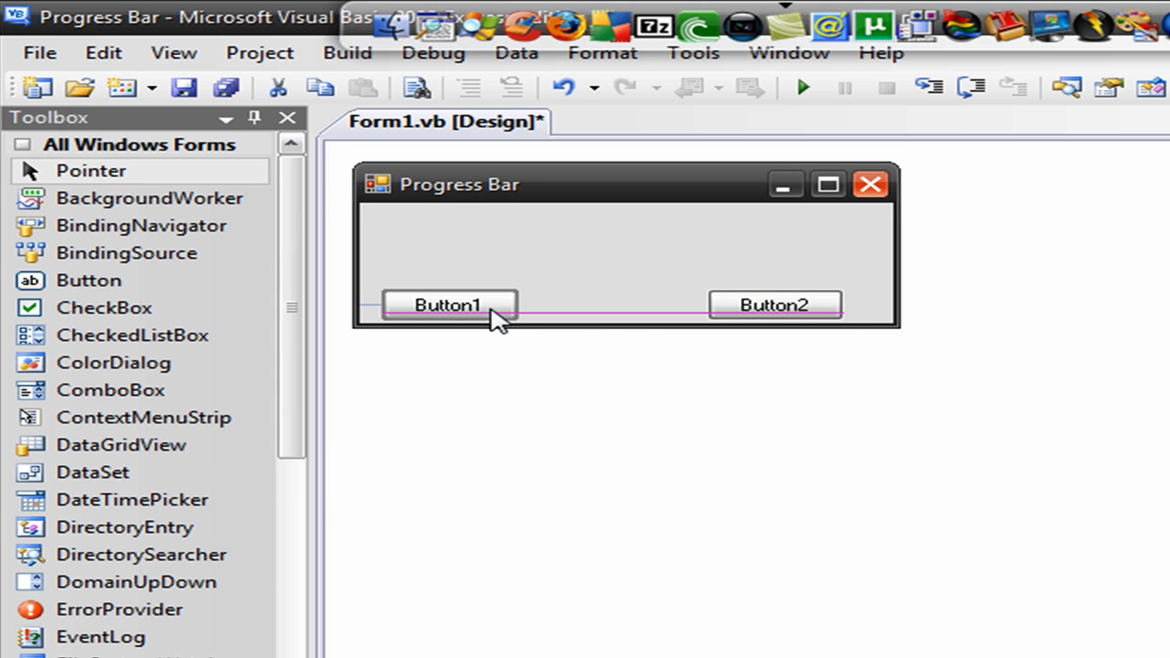
{"action": "left_click", "coordinate": [448, 305]}
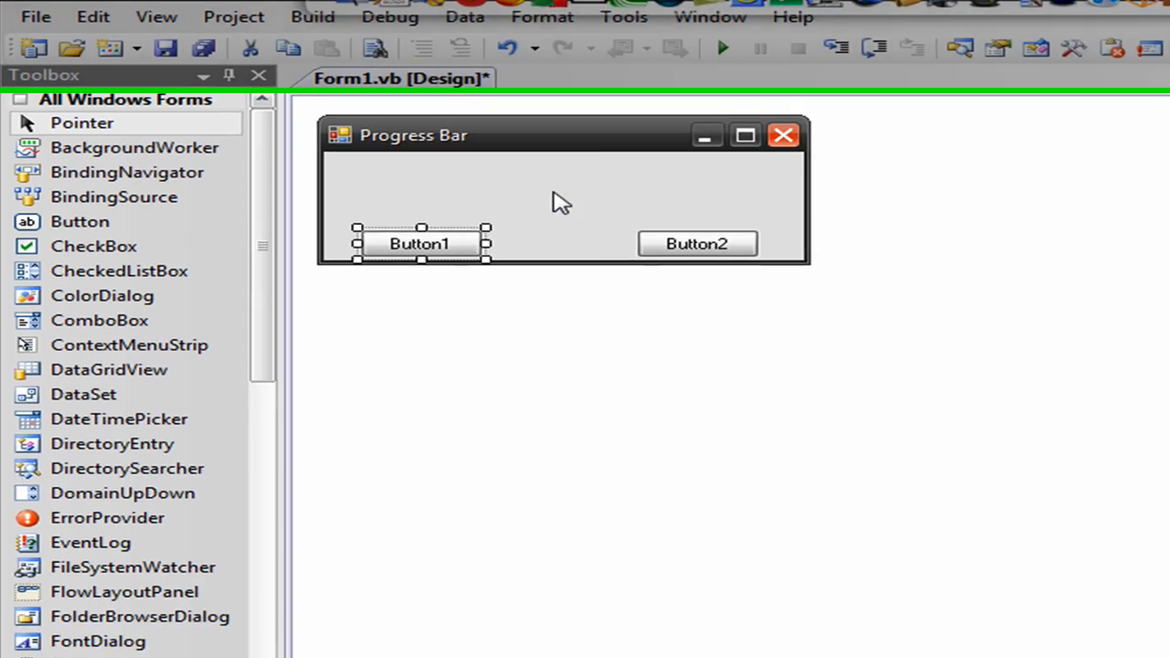
{"action": "left_click", "coordinate": [174, 594]}
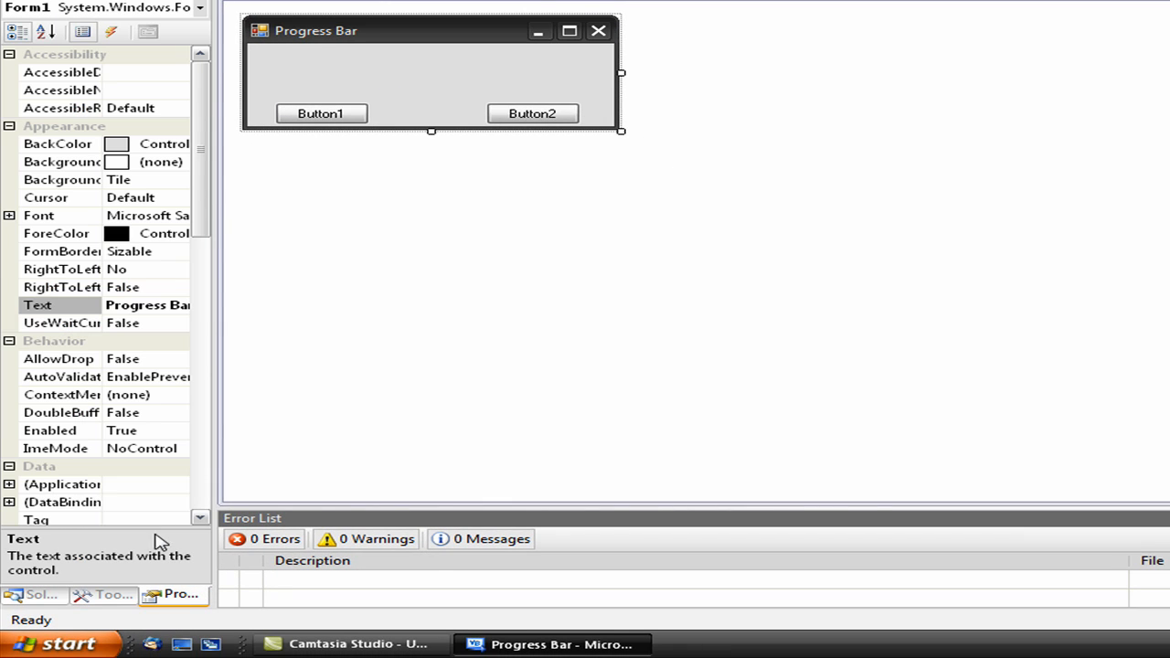
Step: Add a ProgressBar across the top of the form and a Timer1 component
{"action": "left_click", "coordinate": [113, 595]}
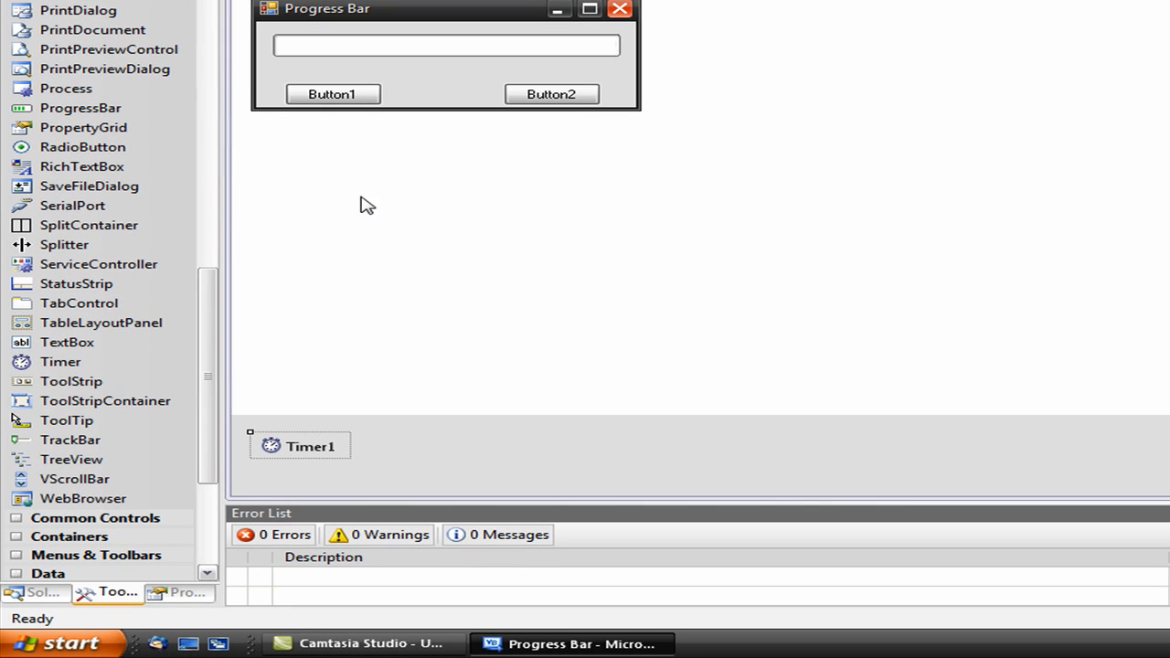
{"action": "left_click", "coordinate": [333, 94]}
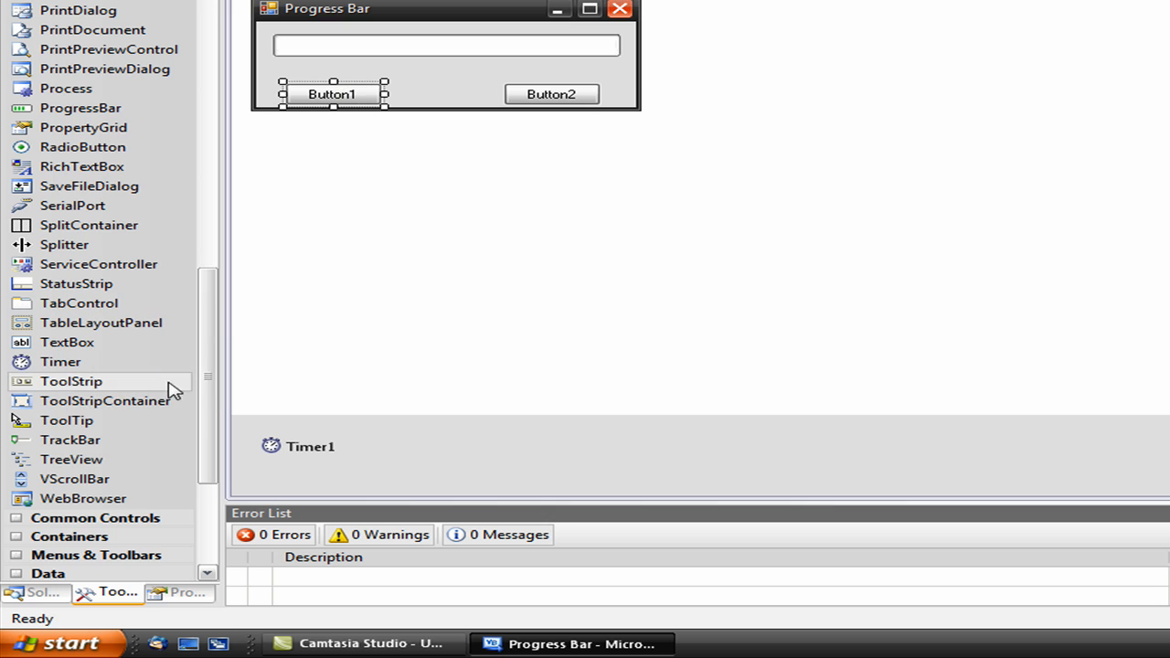
Step: Caption Button1 'Start' and Button2 'Stop', then open Button1's empty Click handler
{"action": "left_click", "coordinate": [179, 592]}
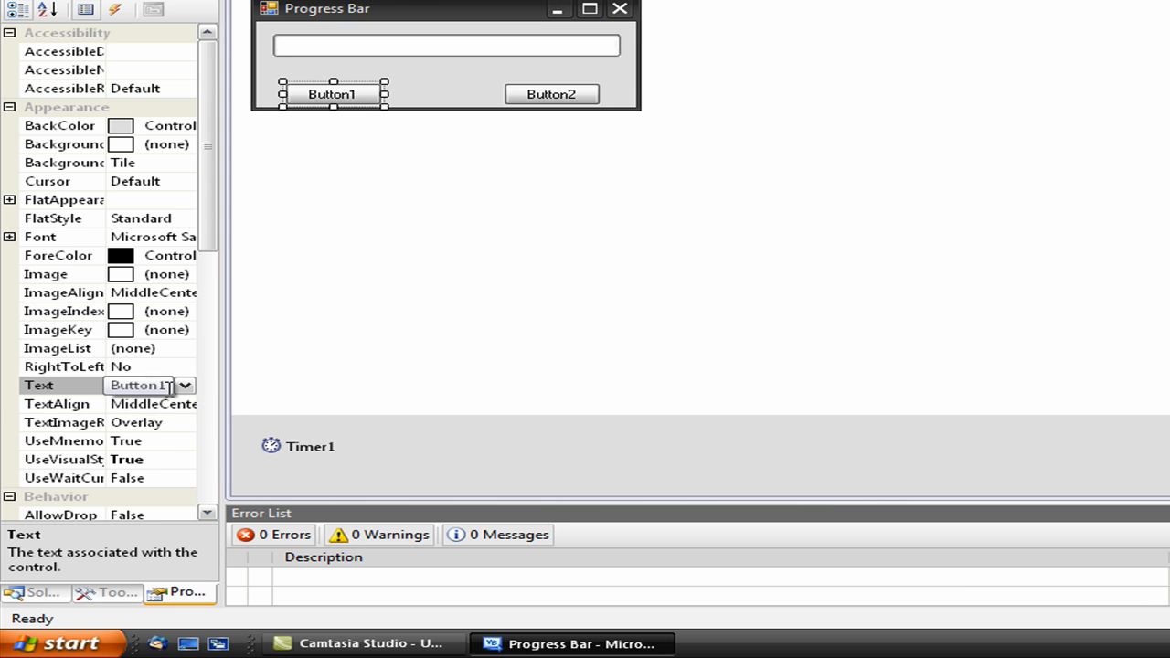
{"action": "type", "text": "Start"}
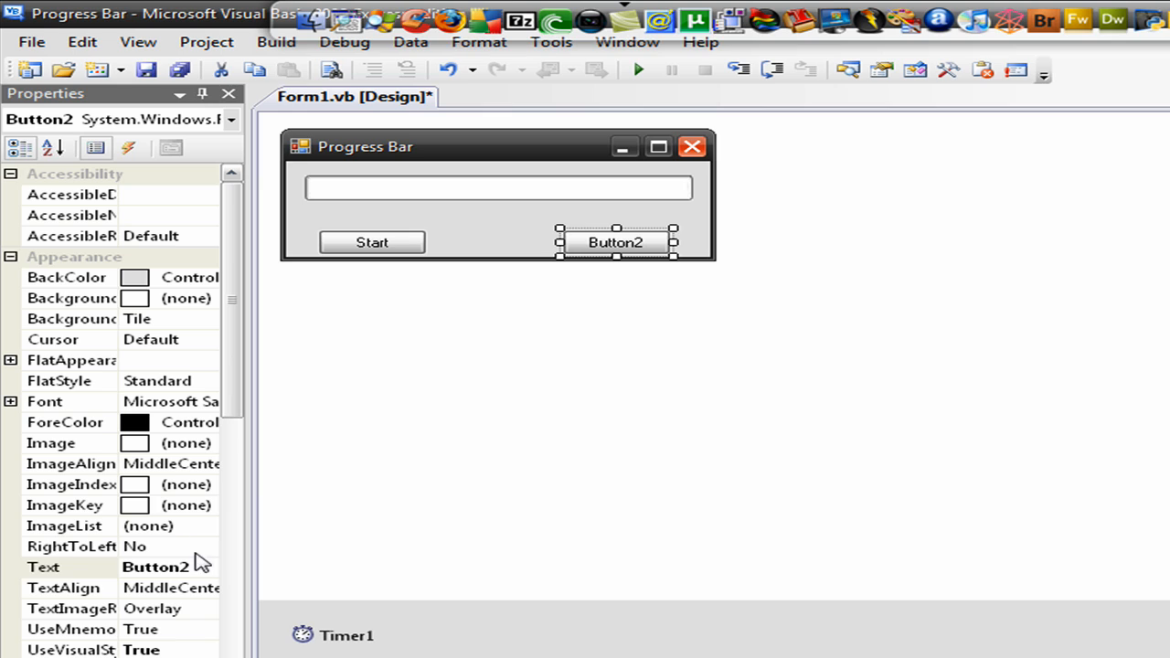
{"action": "left_click", "coordinate": [169, 567]}
{"action": "type", "text": "Stop"}
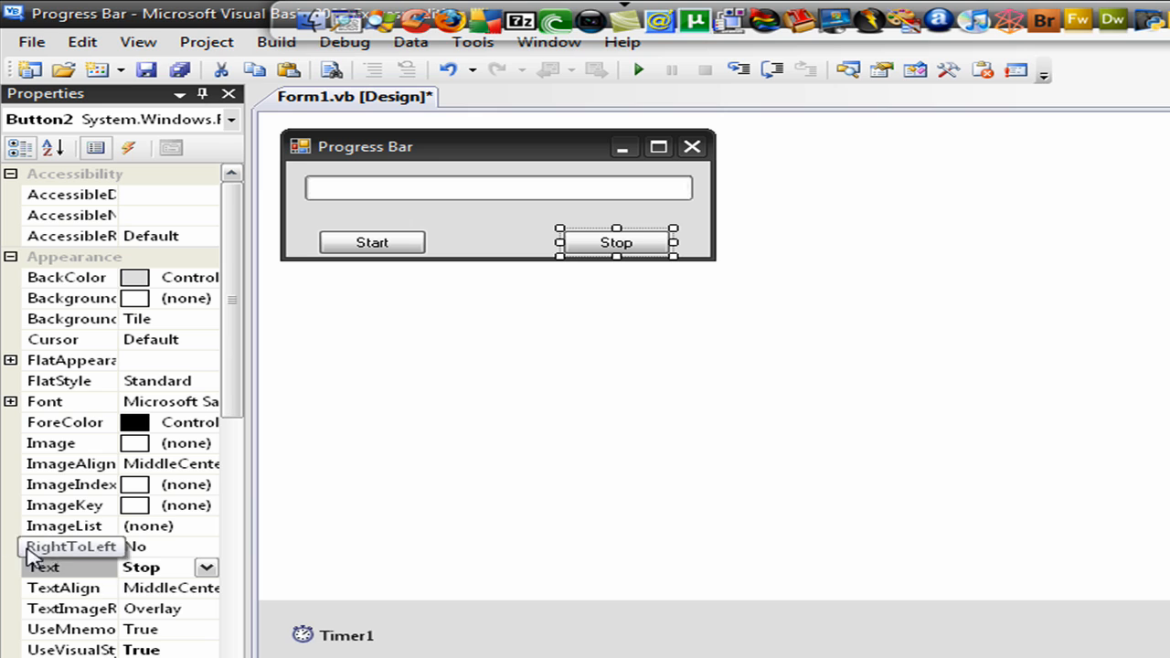
{"action": "mouse_move", "coordinate": [417, 329]}
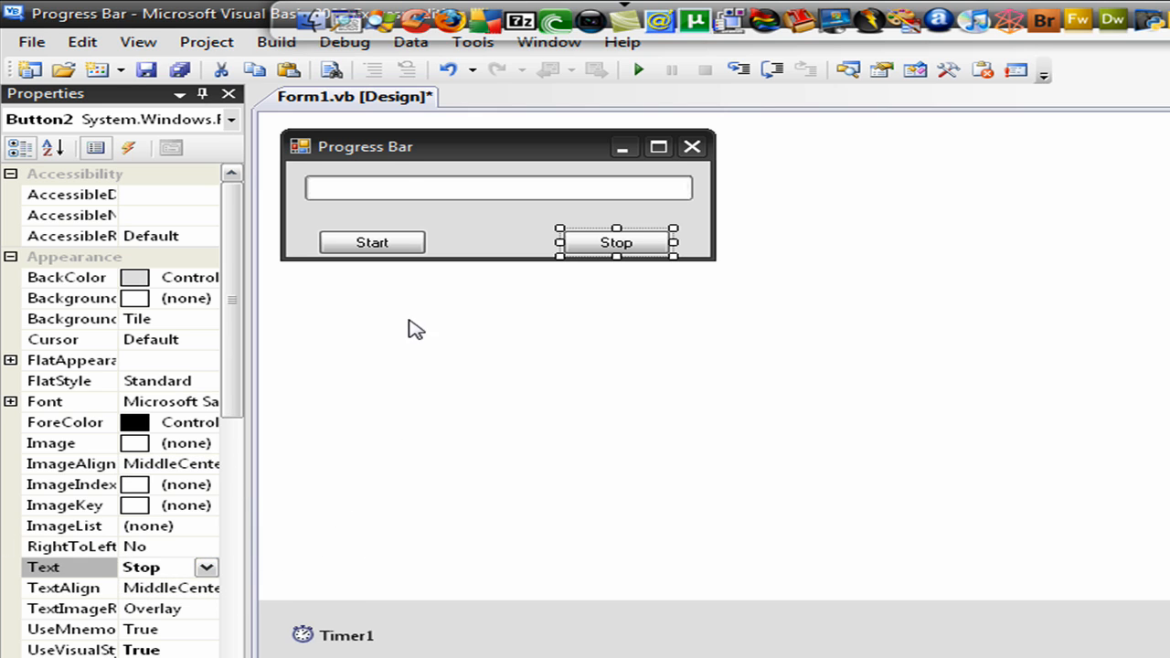
{"action": "left_click", "coordinate": [372, 242]}
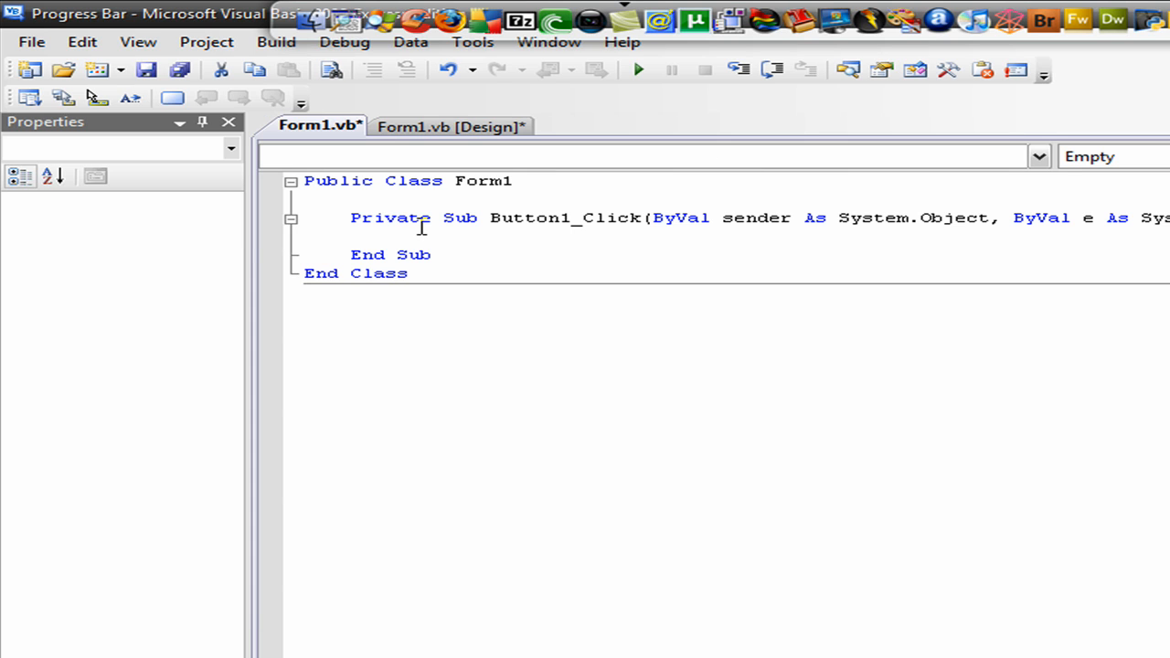
Step: Make Button1_Click call Timer1.Start() and give the Stop button a Timer1.Stop() handler
{"action": "left_click", "coordinate": [408, 235]}
{"action": "type", "text": "Timer1.Start()"}
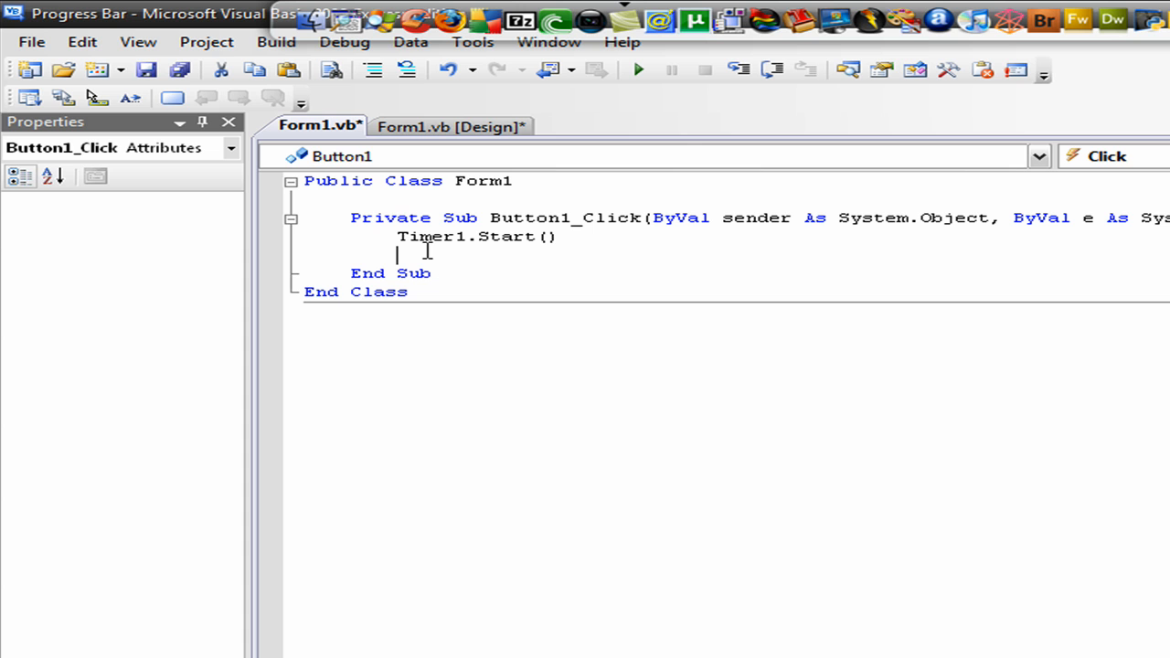
{"action": "mouse_move", "coordinate": [425, 252]}
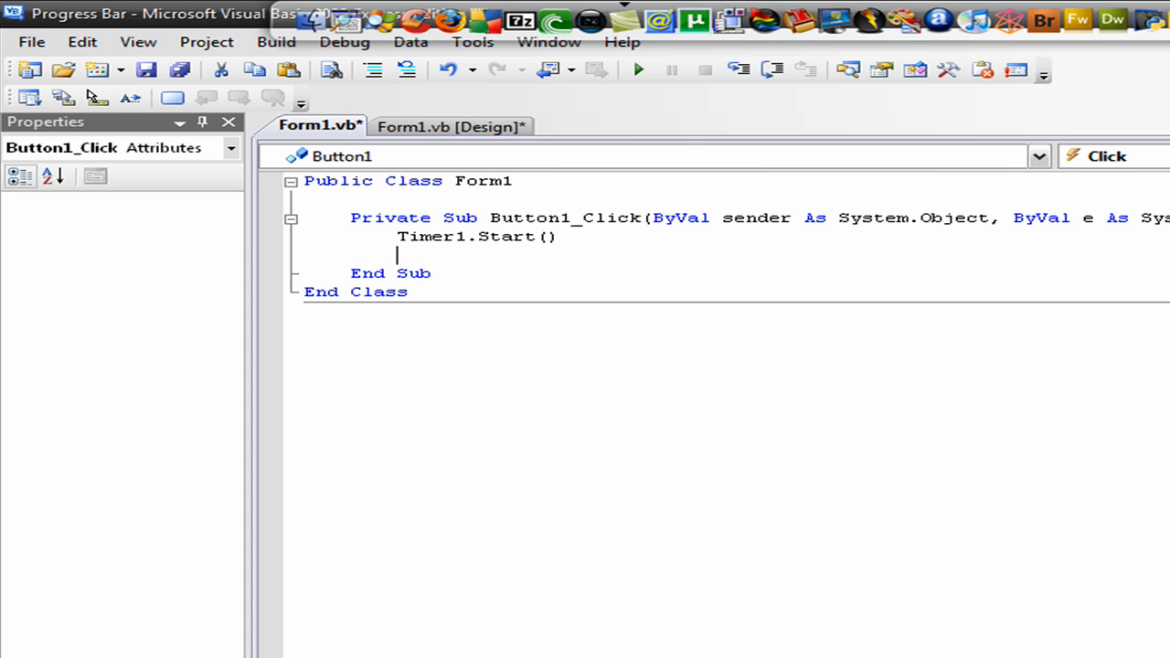
{"action": "left_click", "coordinate": [451, 126]}
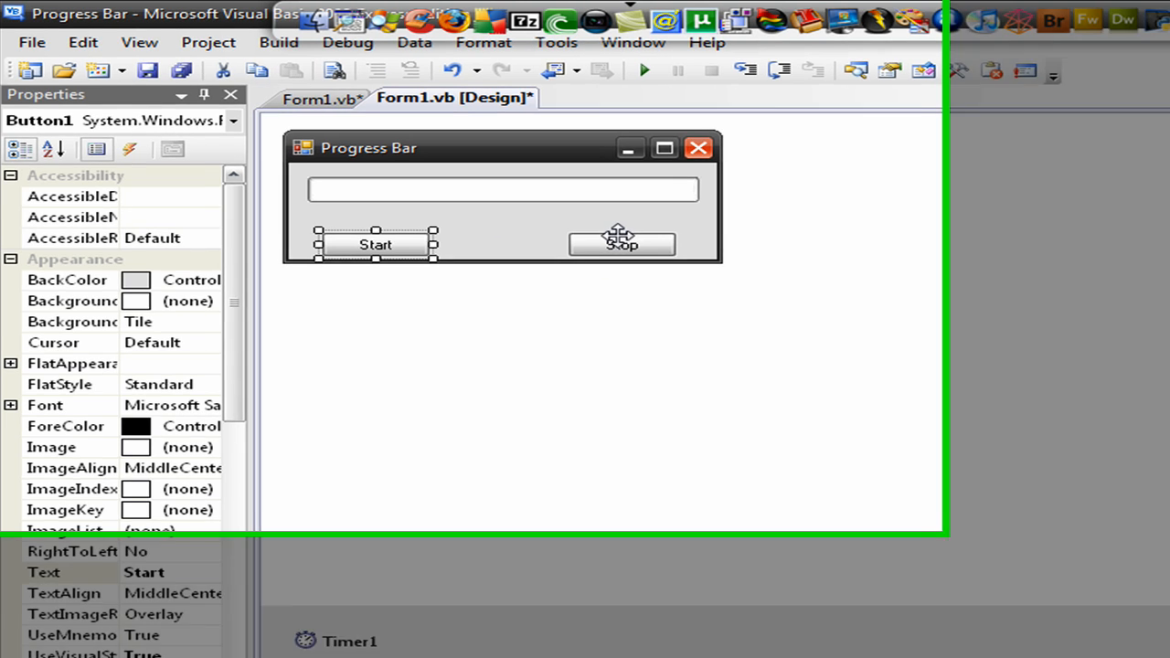
{"action": "double_click", "coordinate": [622, 244]}
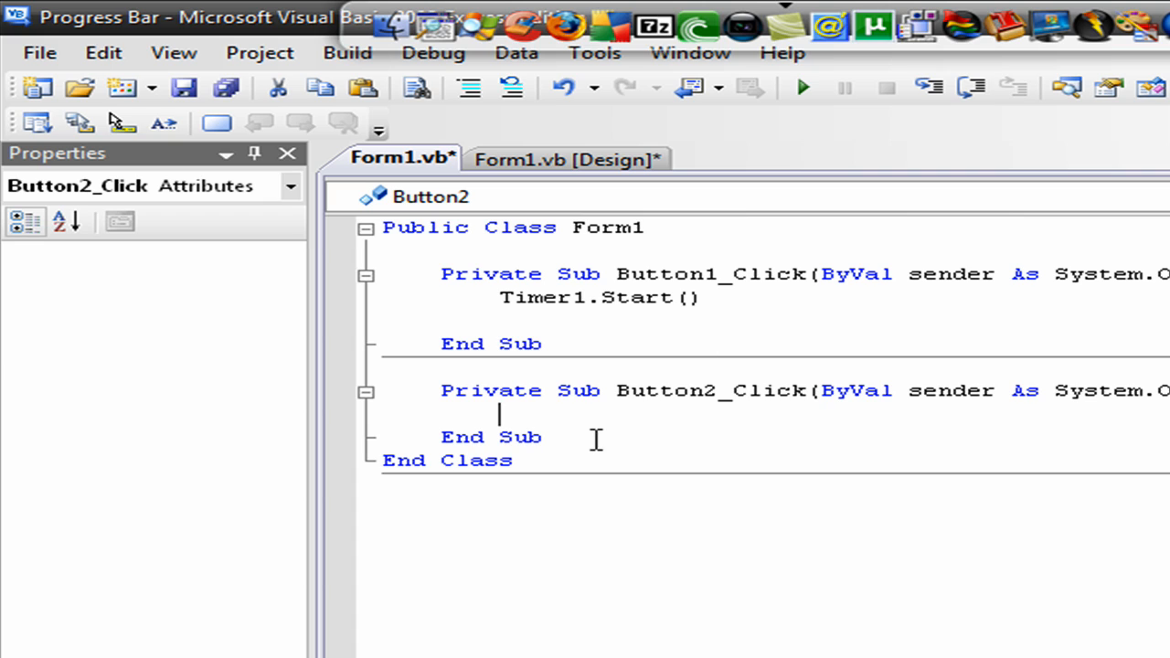
{"action": "type", "text": "ti"}
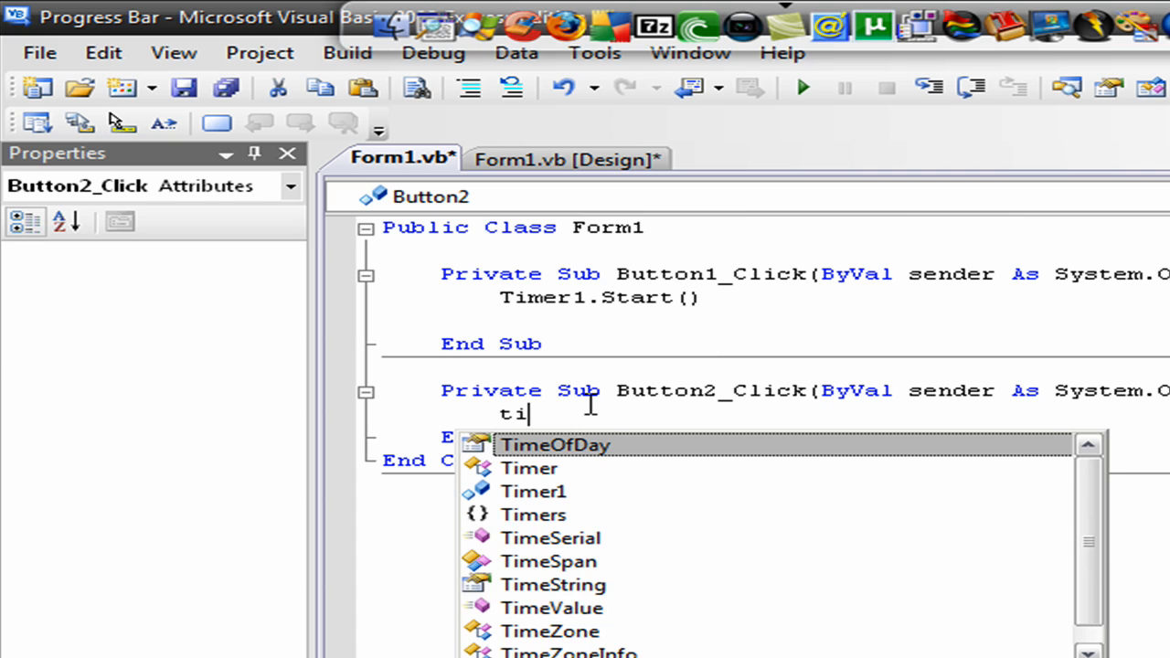
{"action": "type", "text": "mer1"}
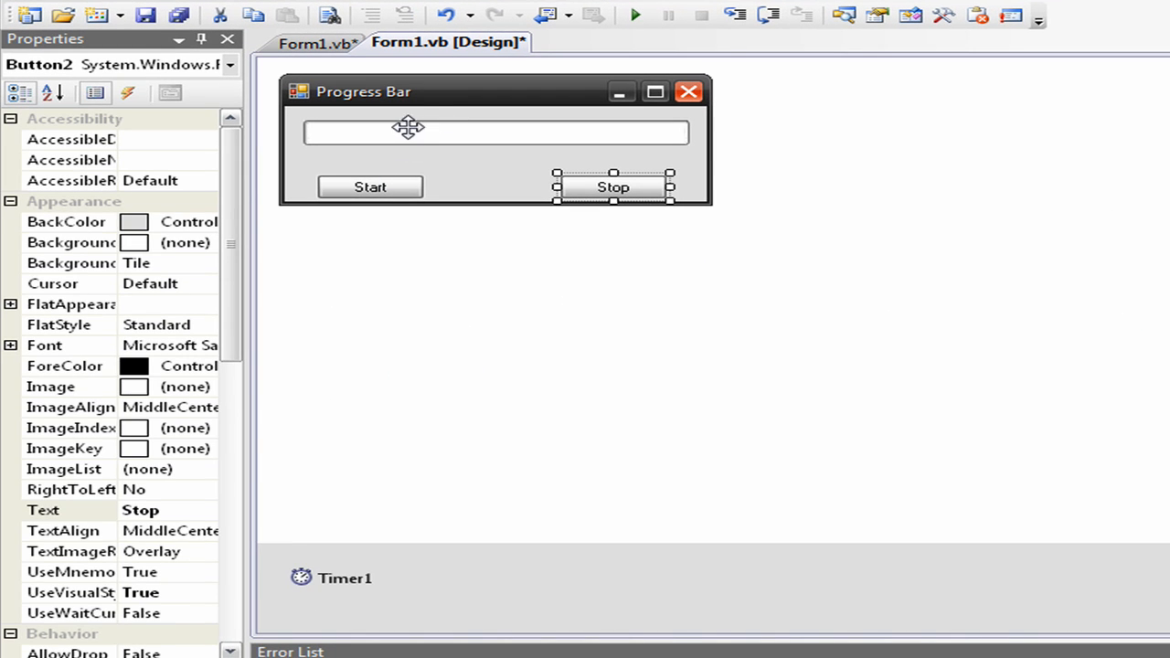
{"action": "mouse_move", "coordinate": [352, 510]}
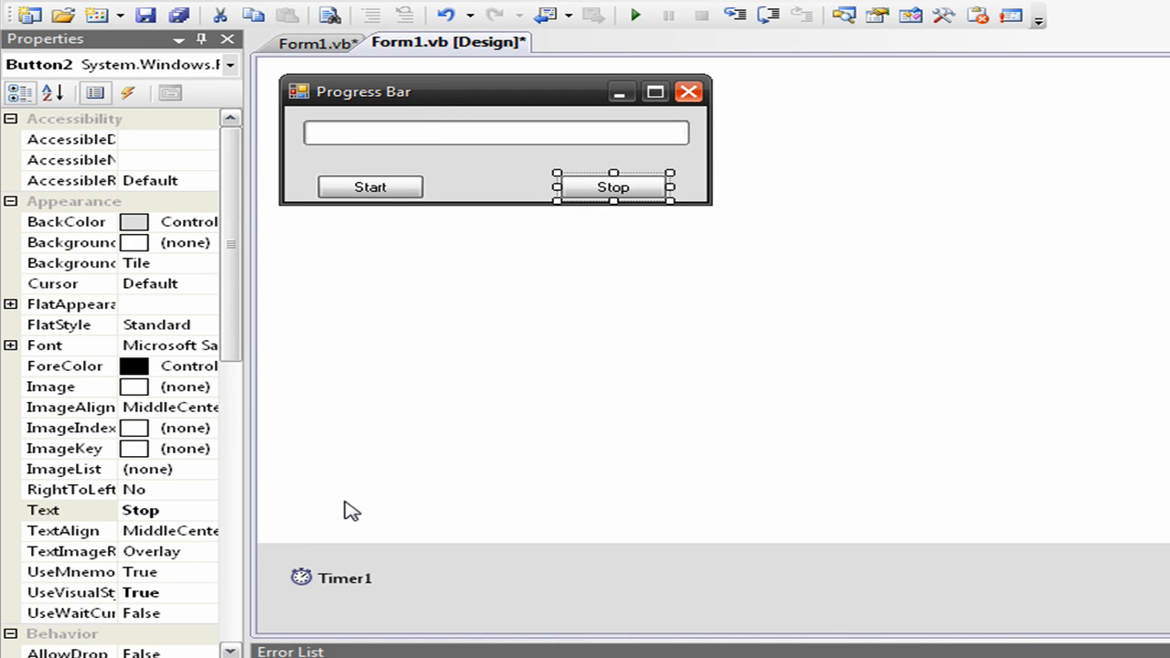
Step: Make Timer1_Tick call ProgressBar1.Increment(+1)
{"action": "left_click", "coordinate": [315, 43]}
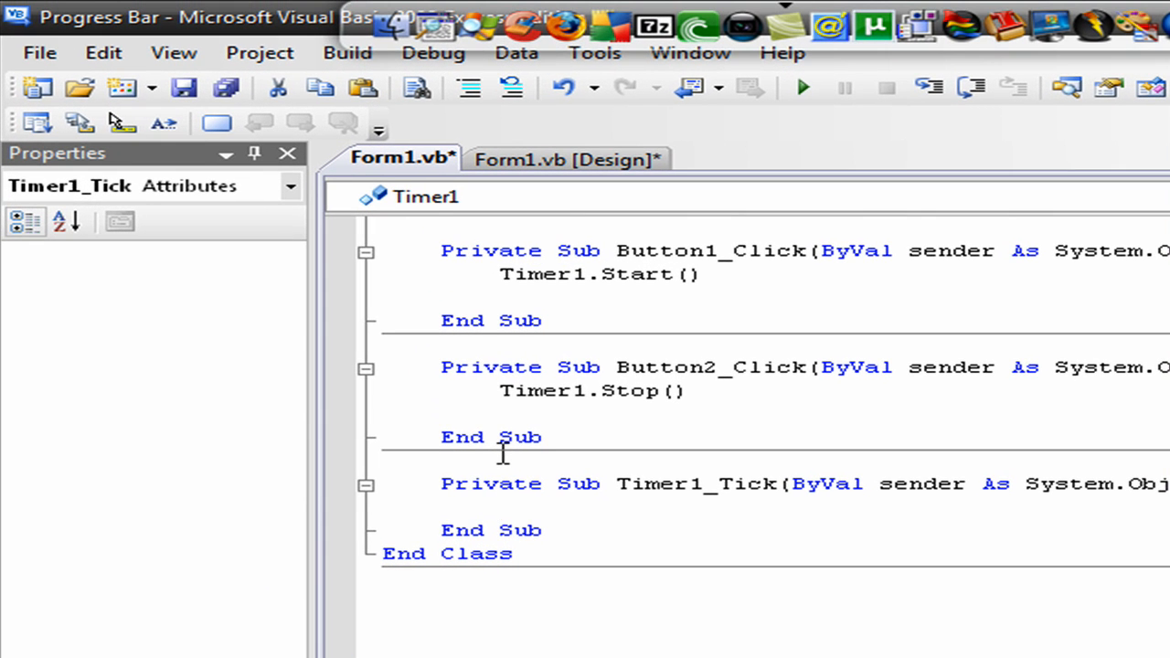
{"action": "type", "text": "ProgressBar1.Increment+1"}
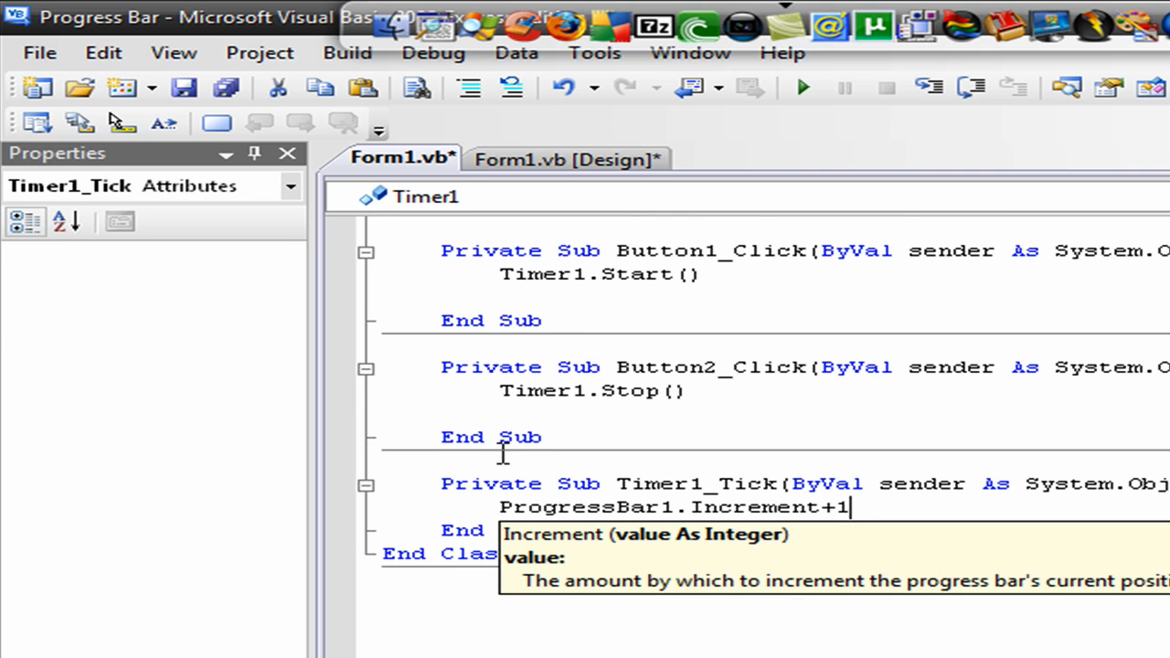
{"action": "type", "text": "("}
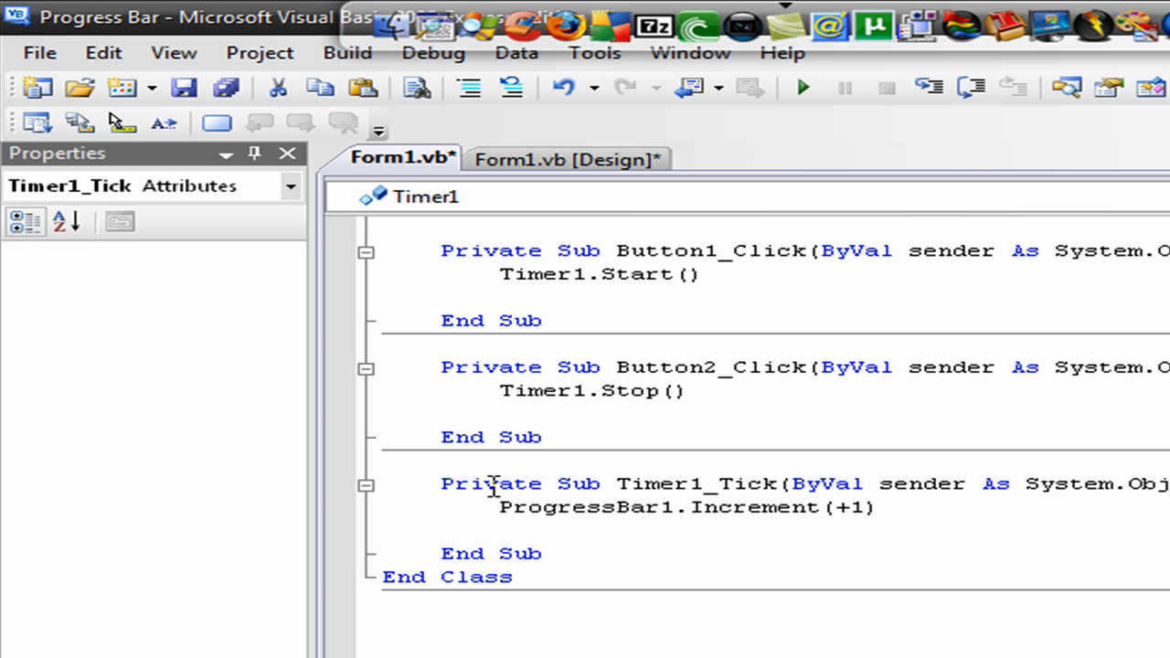
Step: Add an If block checking whether ProgressBar1.Value equals 100
{"action": "left_click", "coordinate": [564, 157]}
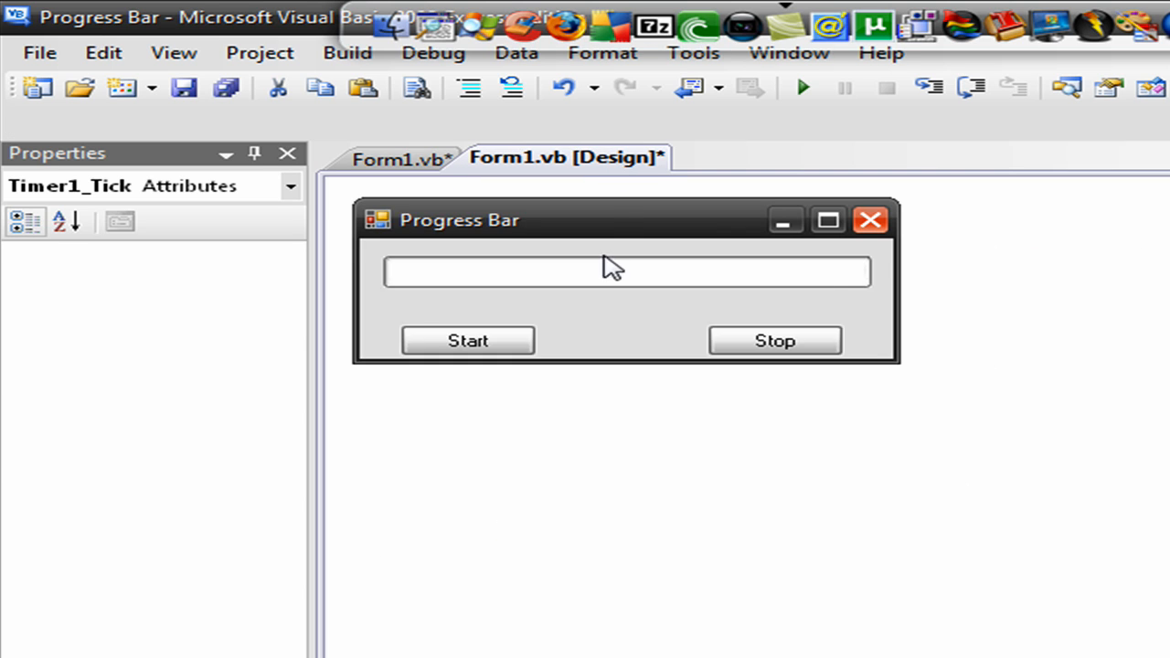
{"action": "left_click", "coordinate": [467, 340]}
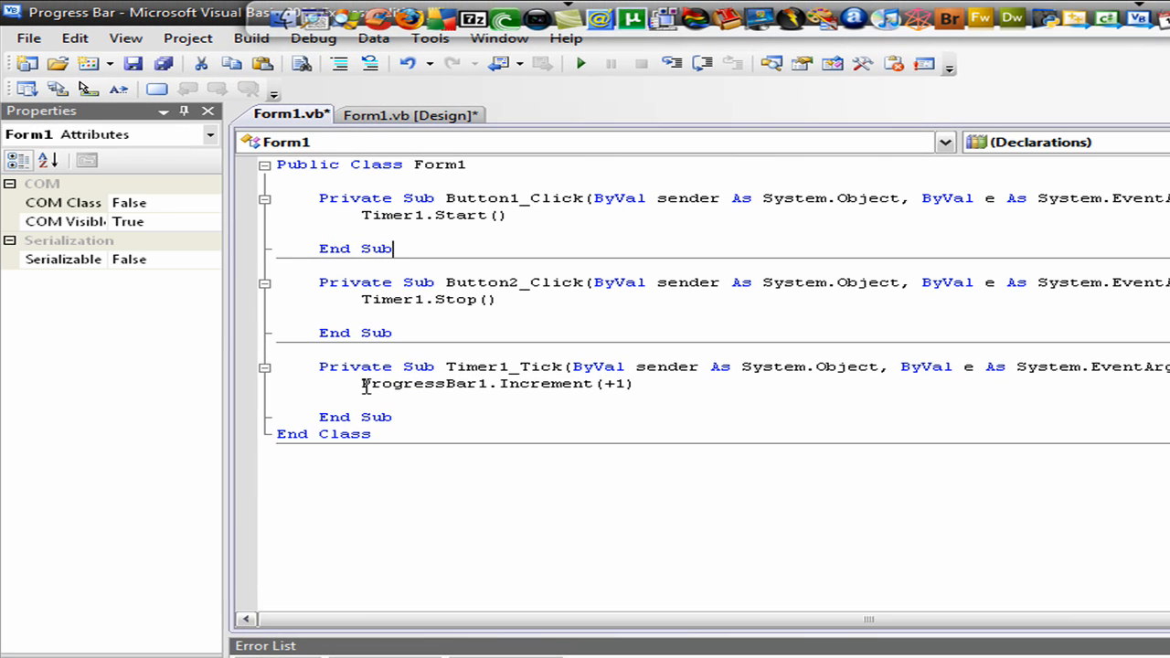
{"action": "mouse_move", "coordinate": [633, 384]}
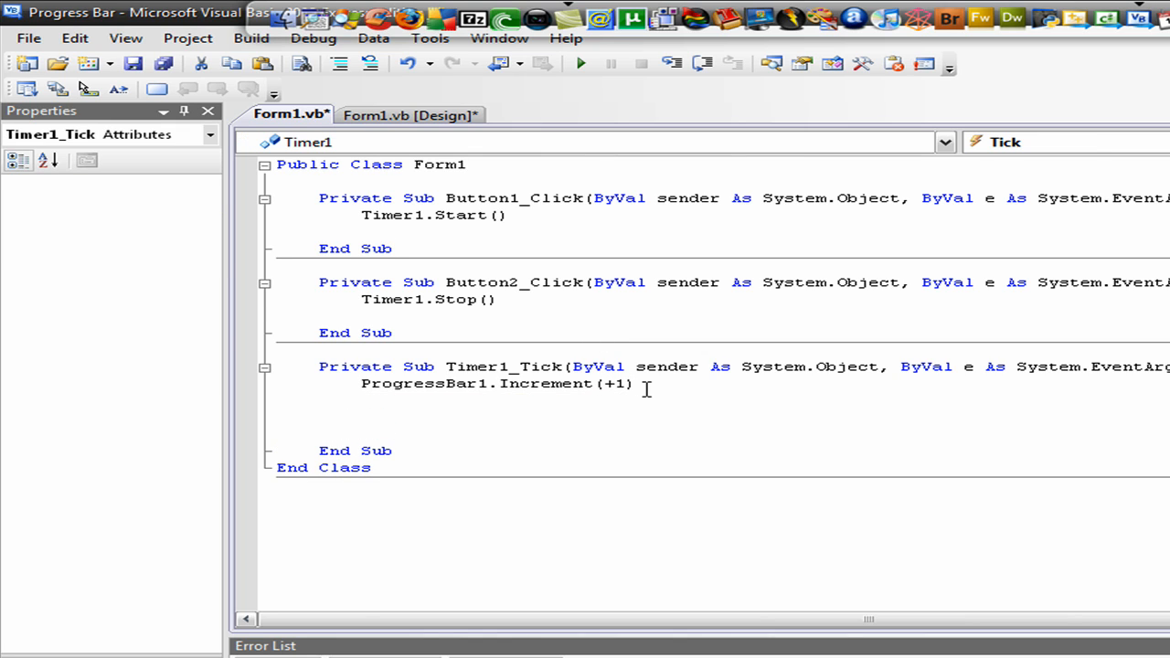
{"action": "type", "text": "If"}
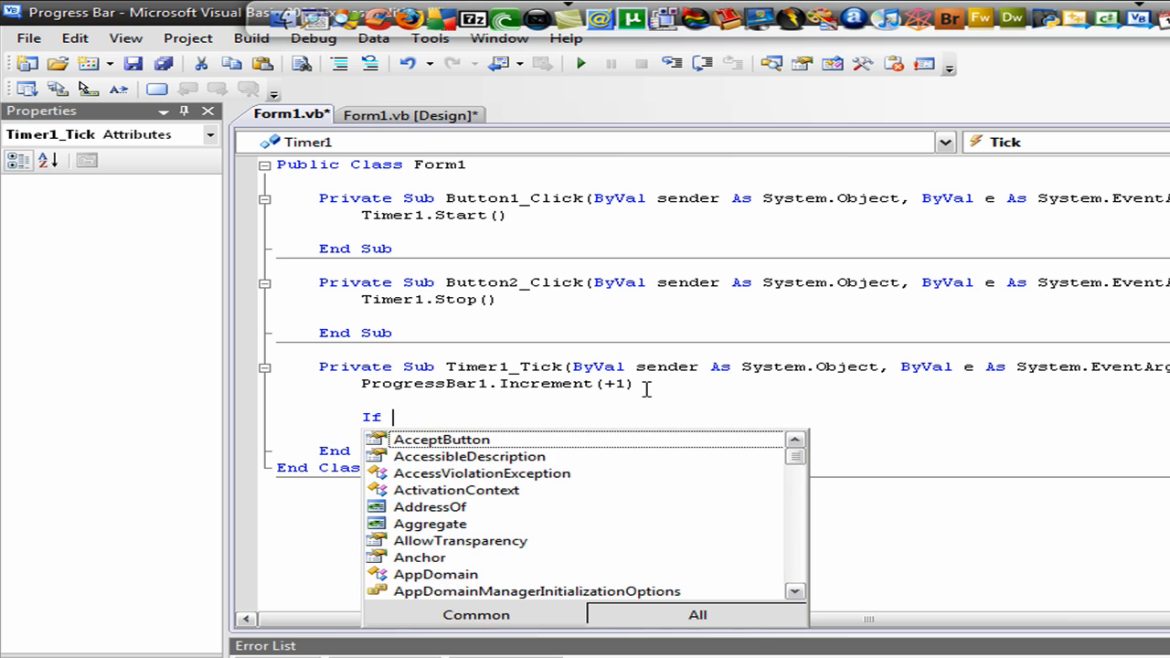
{"action": "type", "text": "progressBar1."}
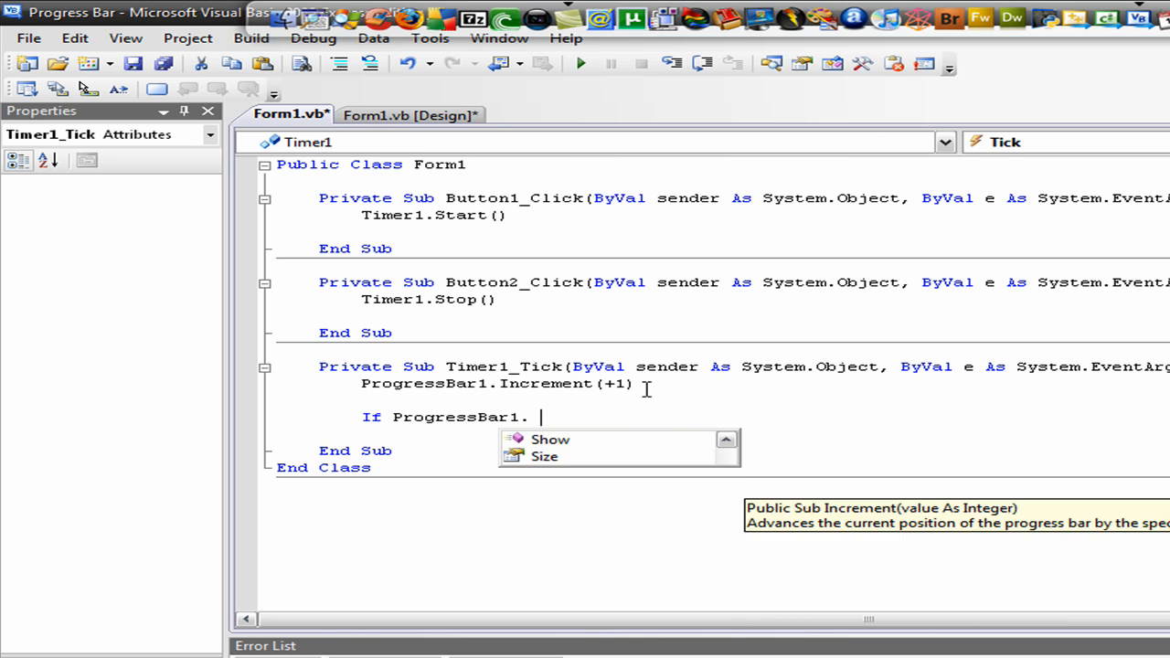
{"action": "type", "text": "Value=100"}
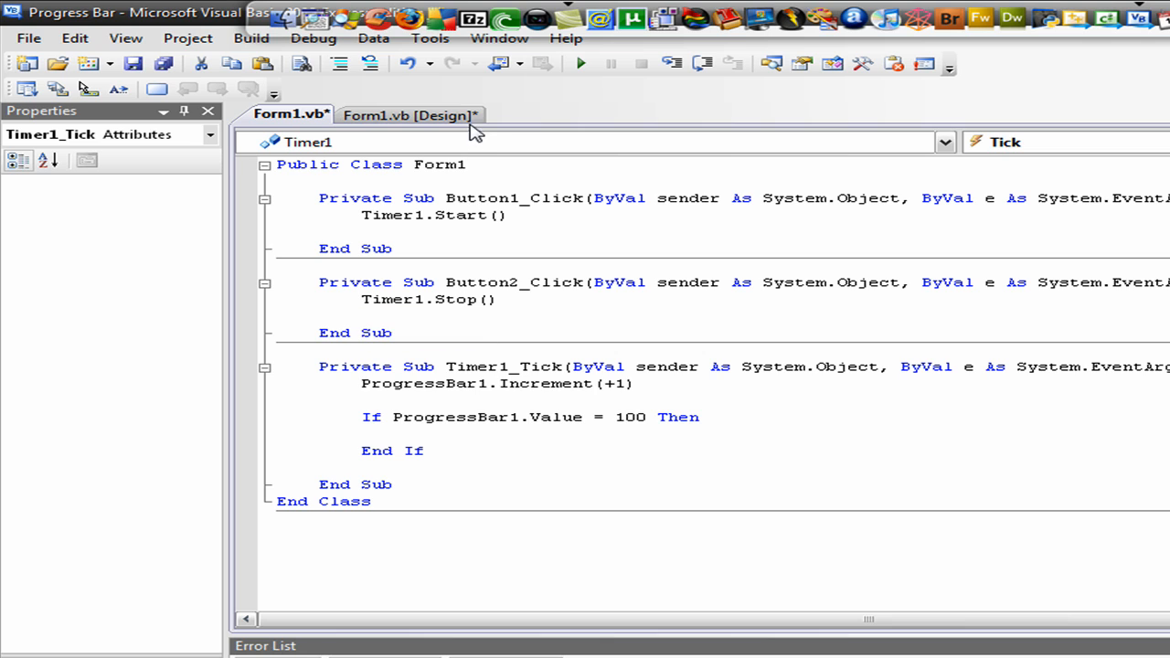
Step: Run the Progress Bar app under the debugger from the Form1 design view, building with 0 errors
{"action": "left_click", "coordinate": [409, 115]}
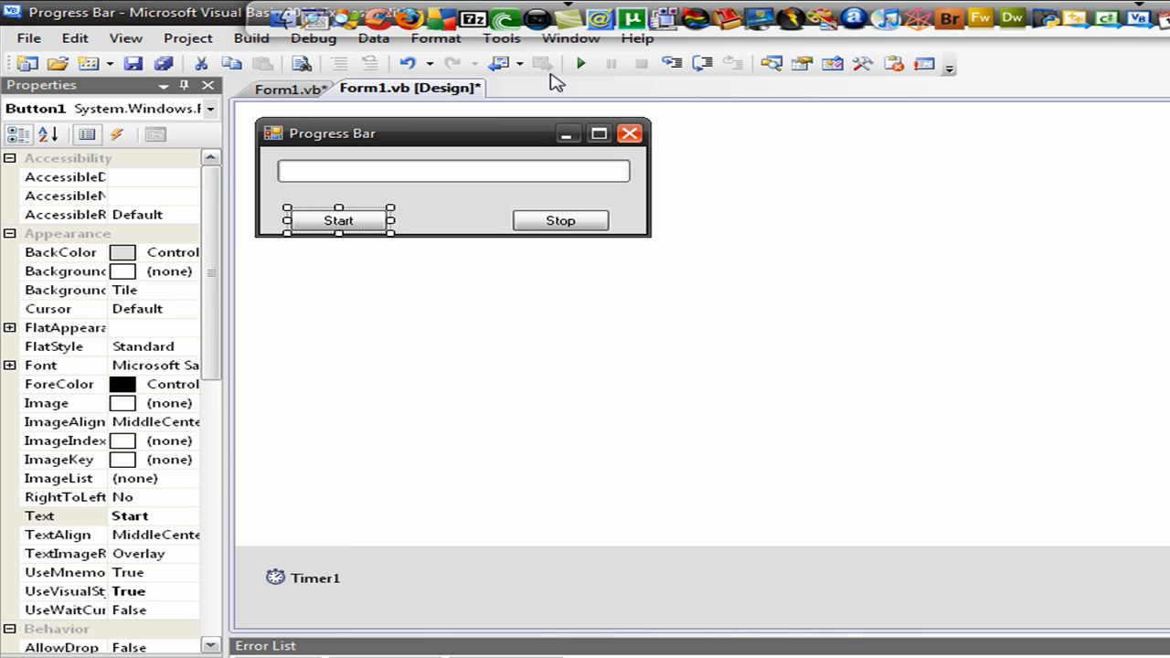
{"action": "left_click", "coordinate": [580, 63]}
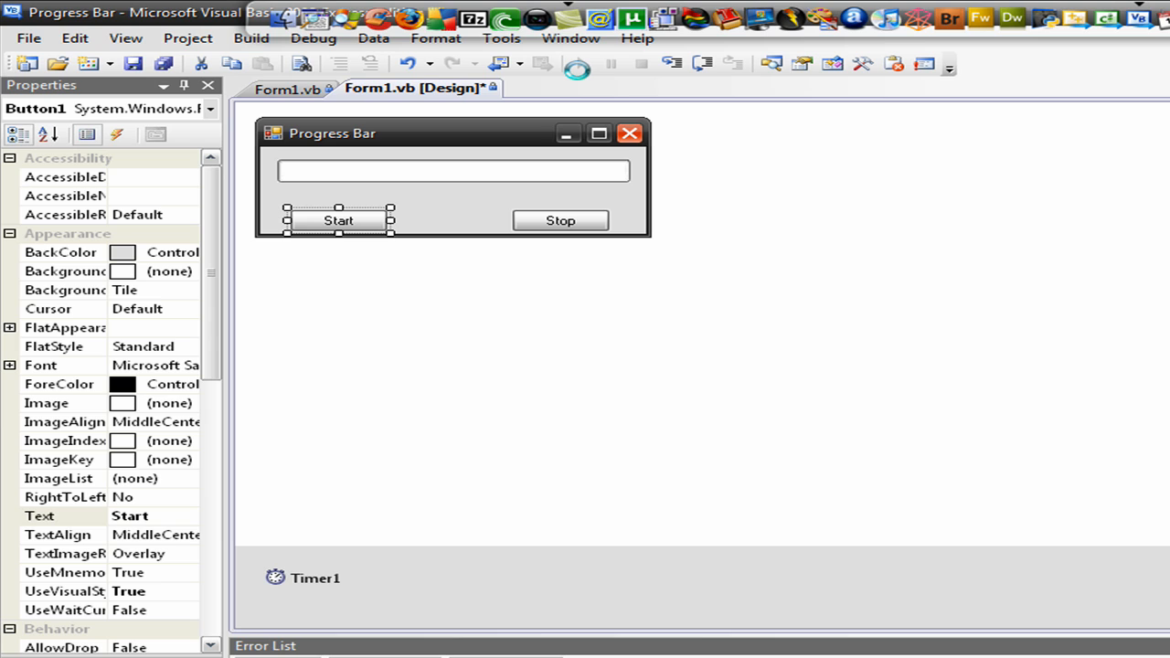
{"action": "mouse_move", "coordinate": [581, 64]}
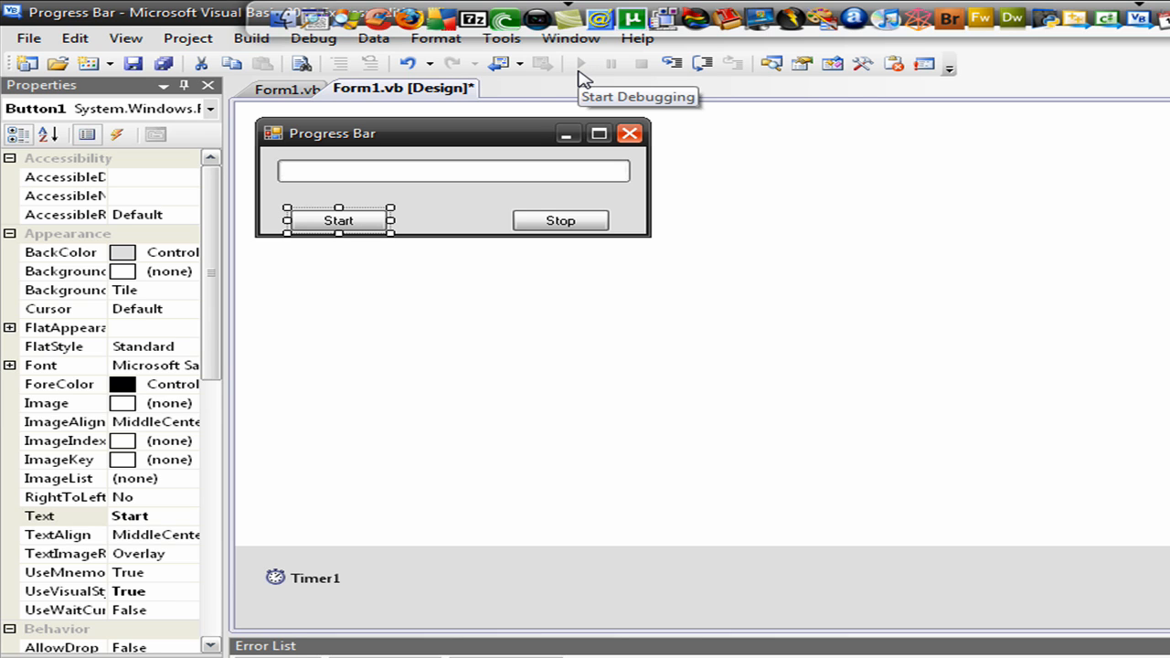
{"action": "left_click", "coordinate": [580, 63]}
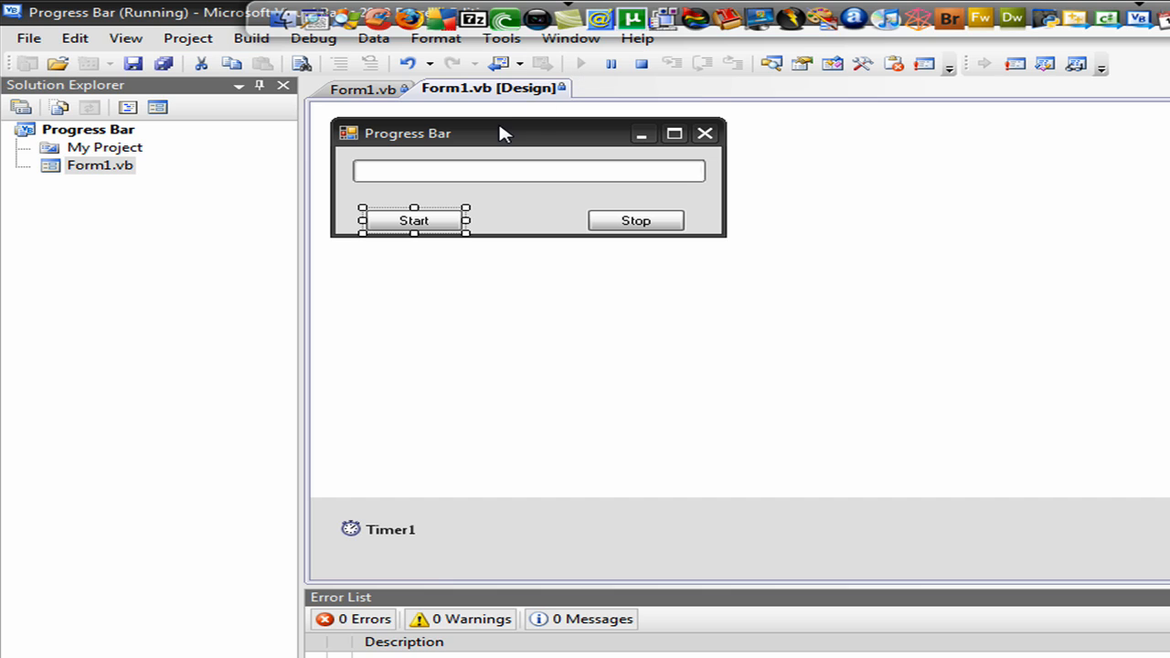
{"action": "mouse_move", "coordinate": [487, 126]}
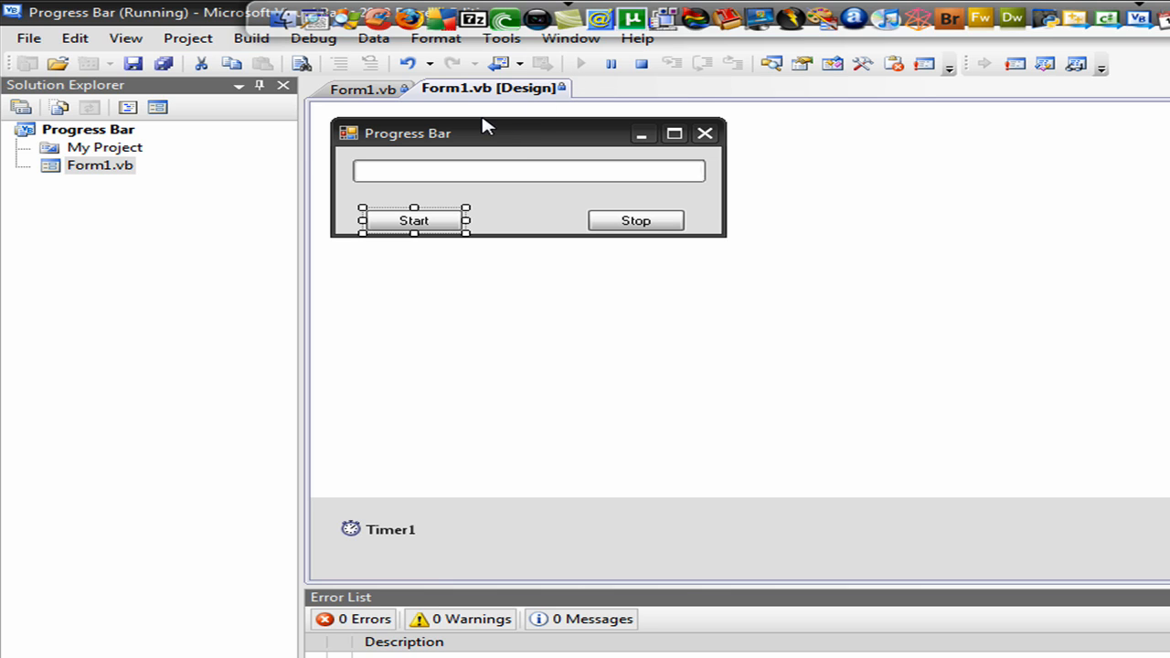
{"action": "mouse_move", "coordinate": [448, 146]}
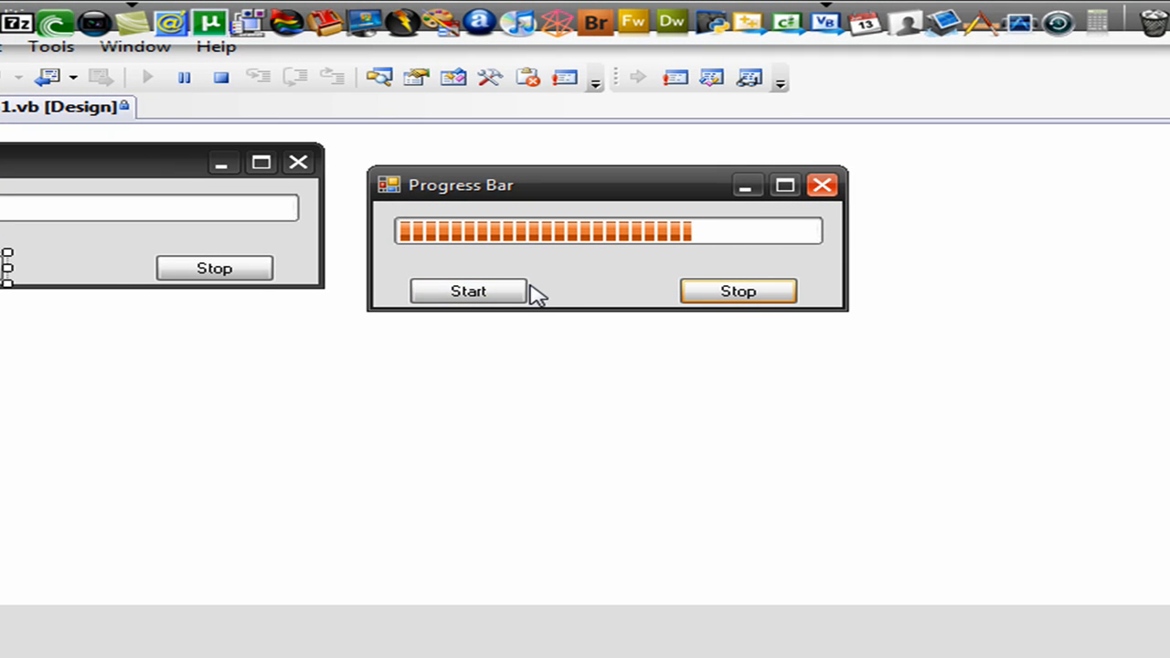
Step: Resume the running app's progress bar with Start so it fills past halfway
{"action": "left_click", "coordinate": [467, 291]}
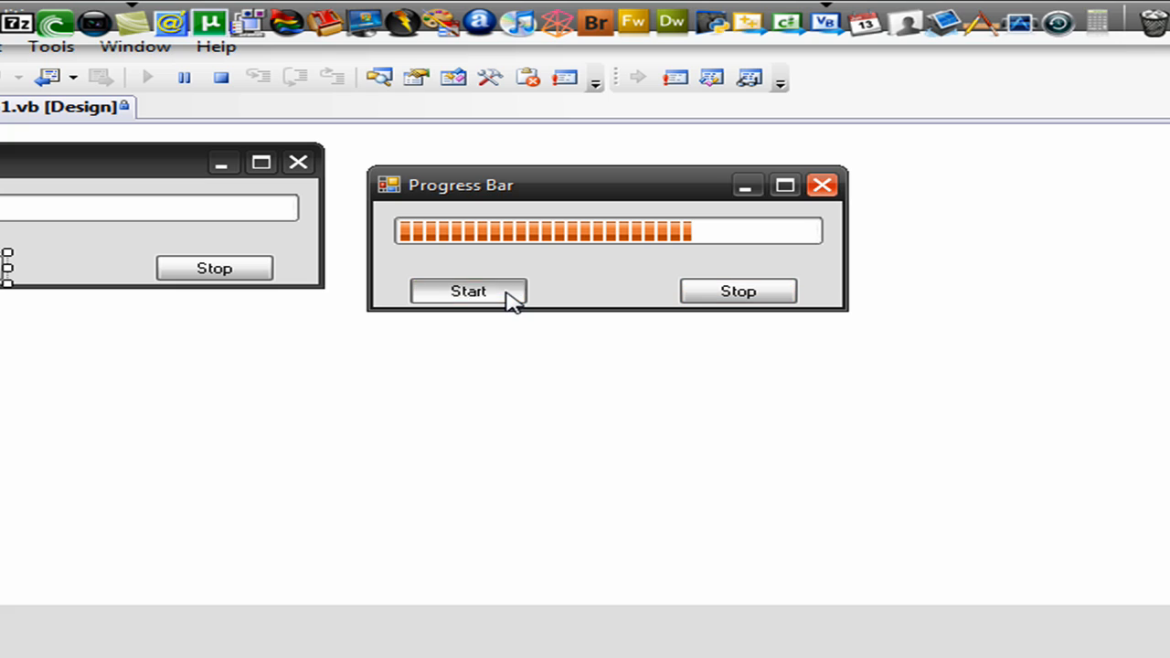
{"action": "left_click", "coordinate": [467, 291]}
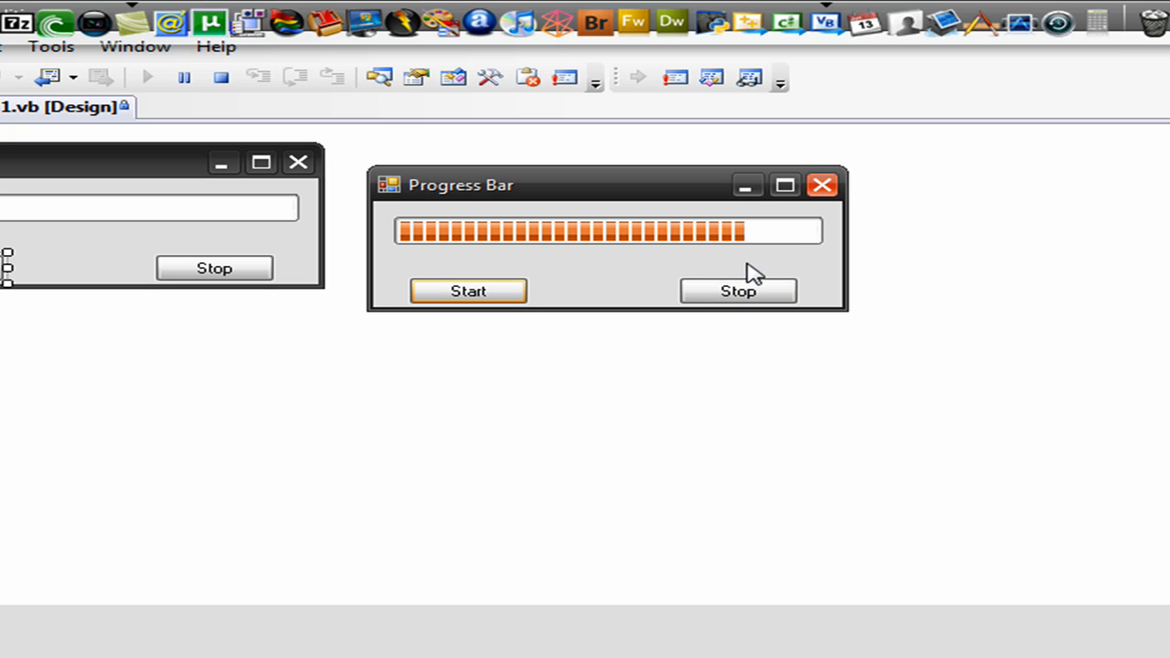